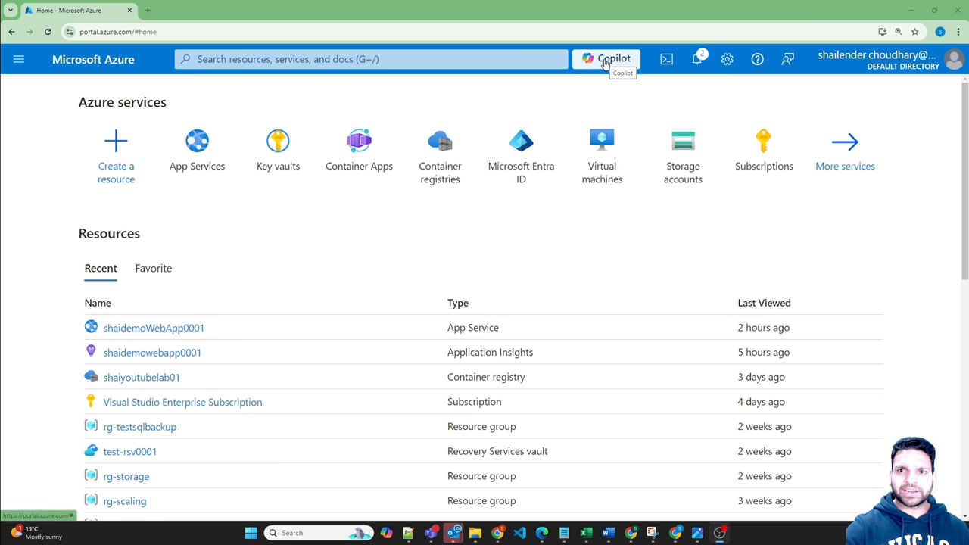
Open the Copilot assistant from the portal's top bar
left_click(606, 57)
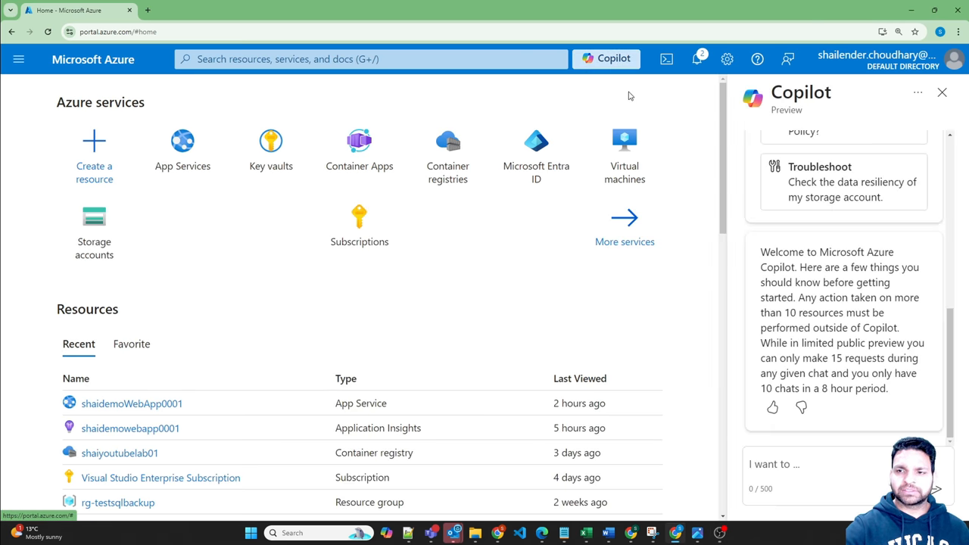
mouse_move(842, 182)
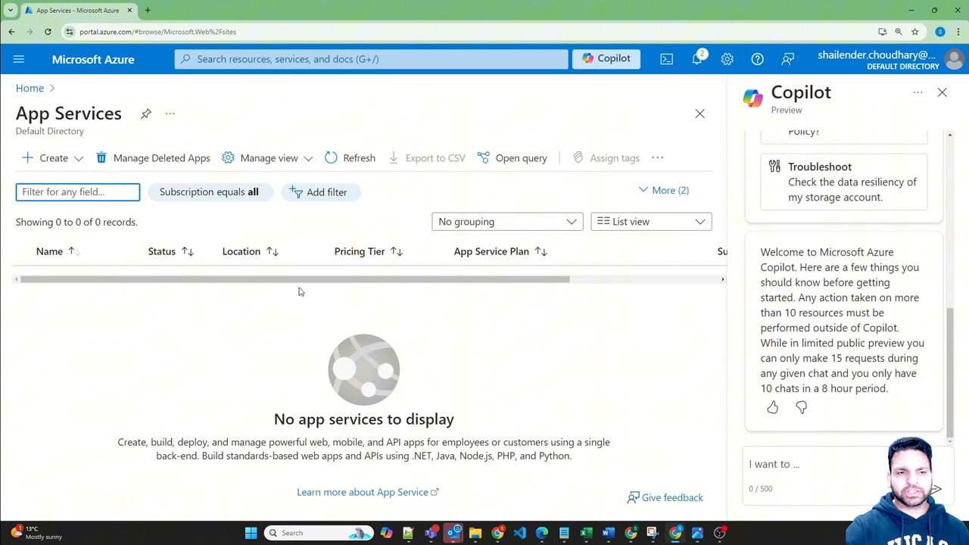
mouse_move(260, 312)
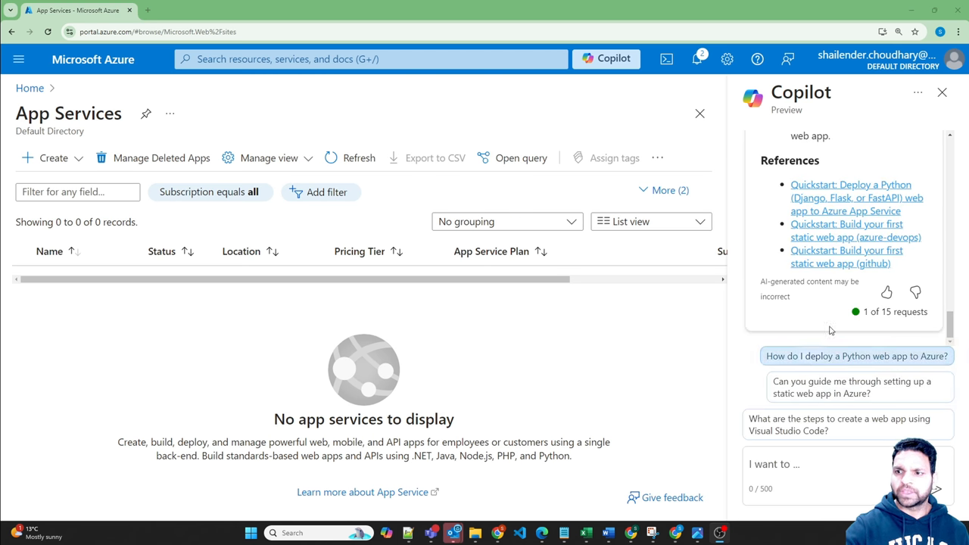
Scroll through Copilot's answer on creating a web app via Visual Studio Code and the portal
scroll("down", 3)
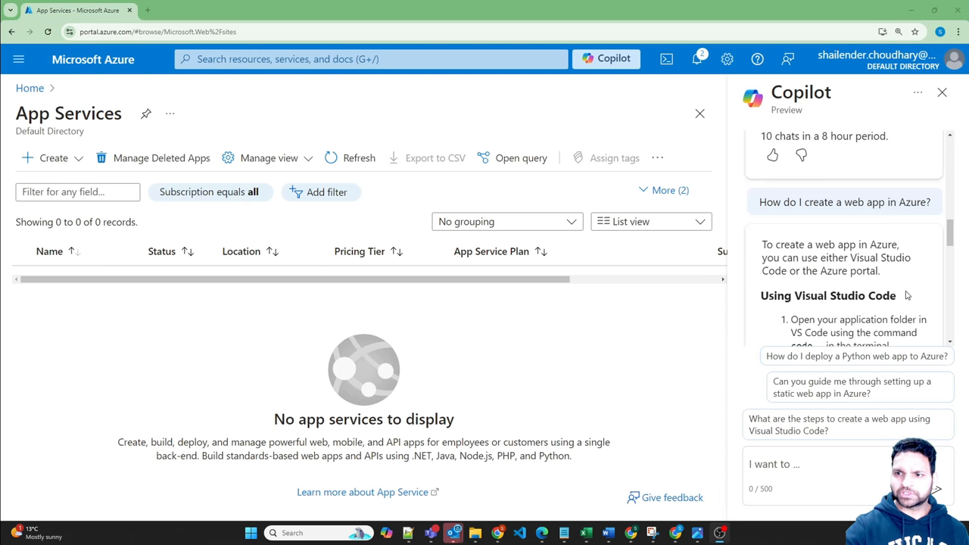
scroll("down", 3)
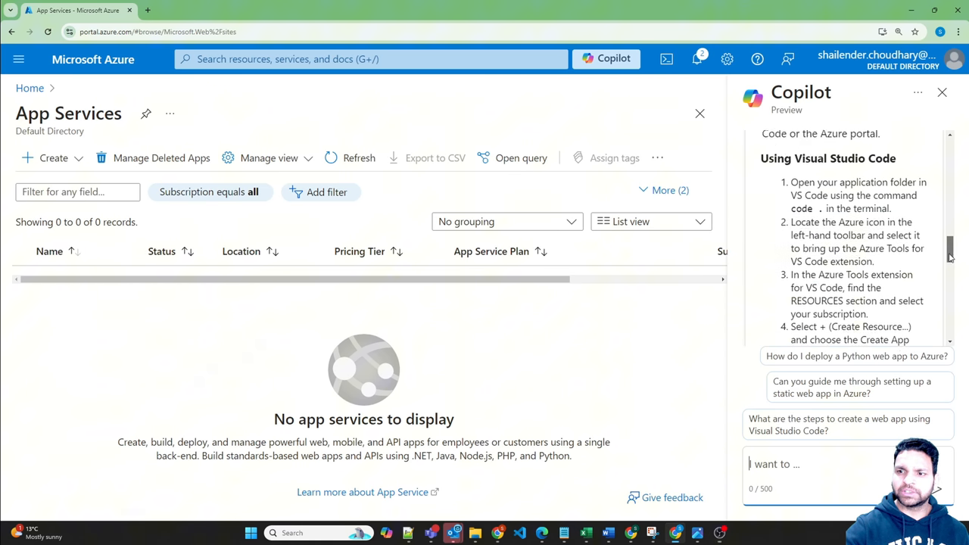
scroll("down", 3)
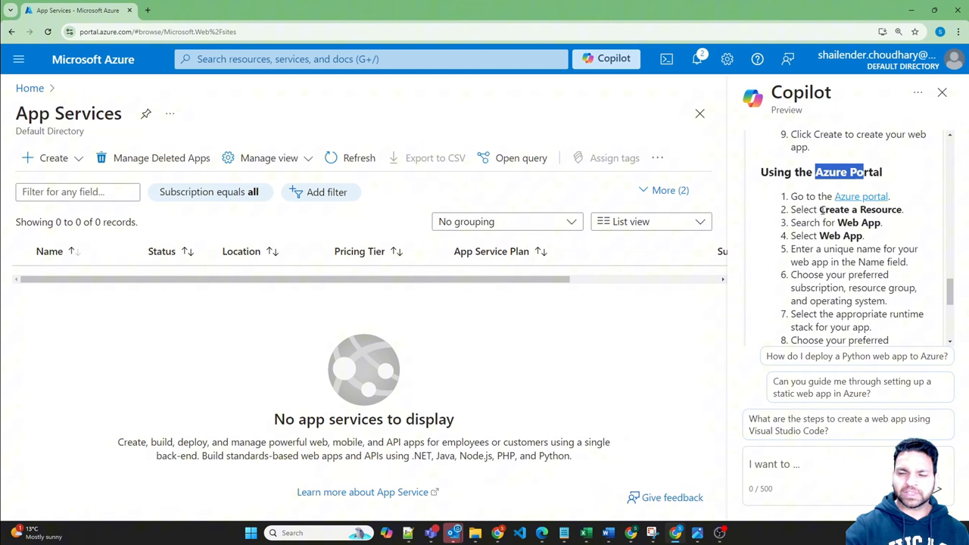
scroll("down", 3)
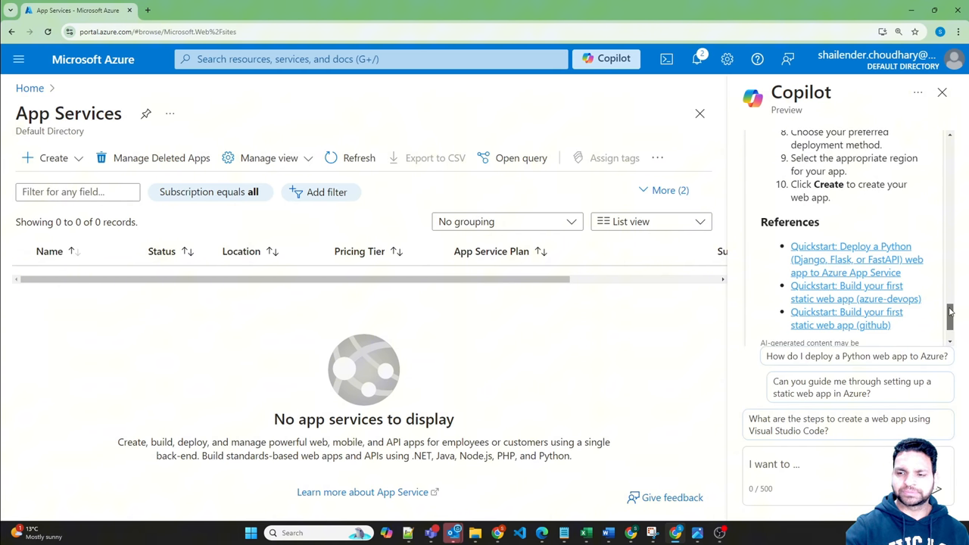
scroll("down", 3)
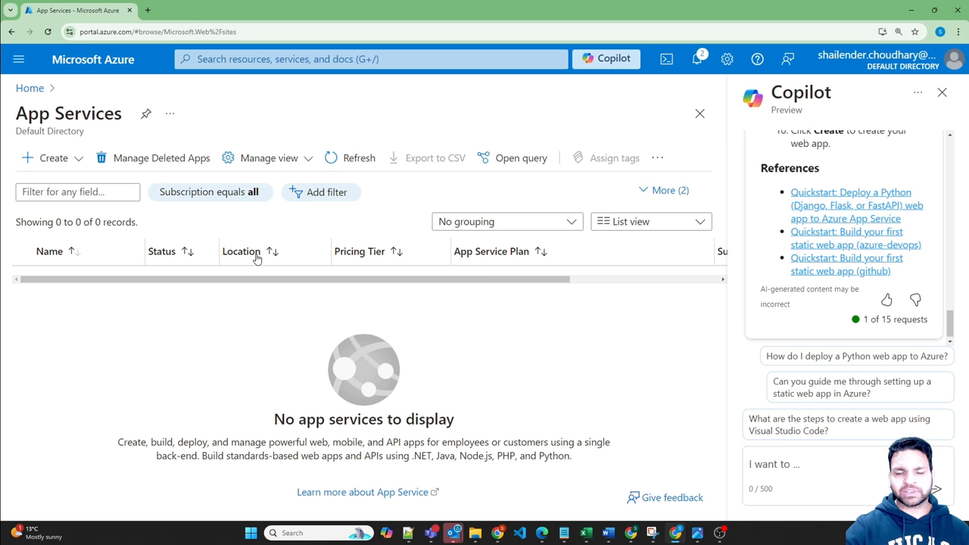
mouse_move(488, 360)
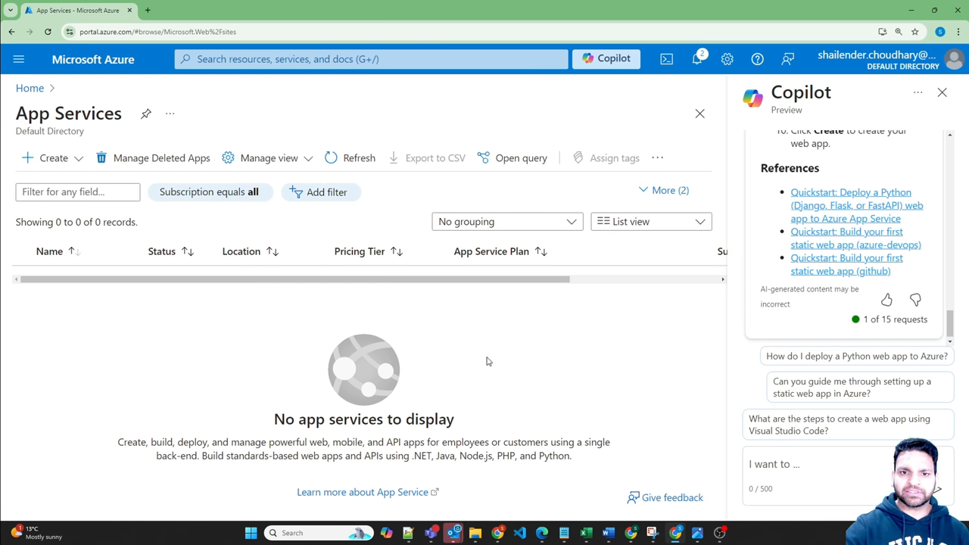
Ask Copilot for step-by-step PowerShell commands deploying a web app and review the script
type("Provide me all the powershell commands step by step which will deploy a web app in app service with a name testdhaiapp0001")
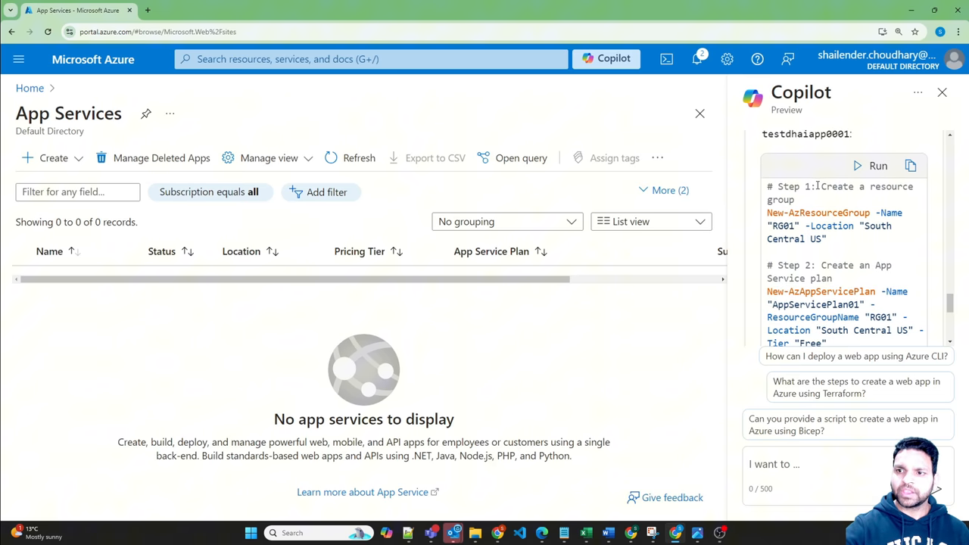
double_click(847, 194)
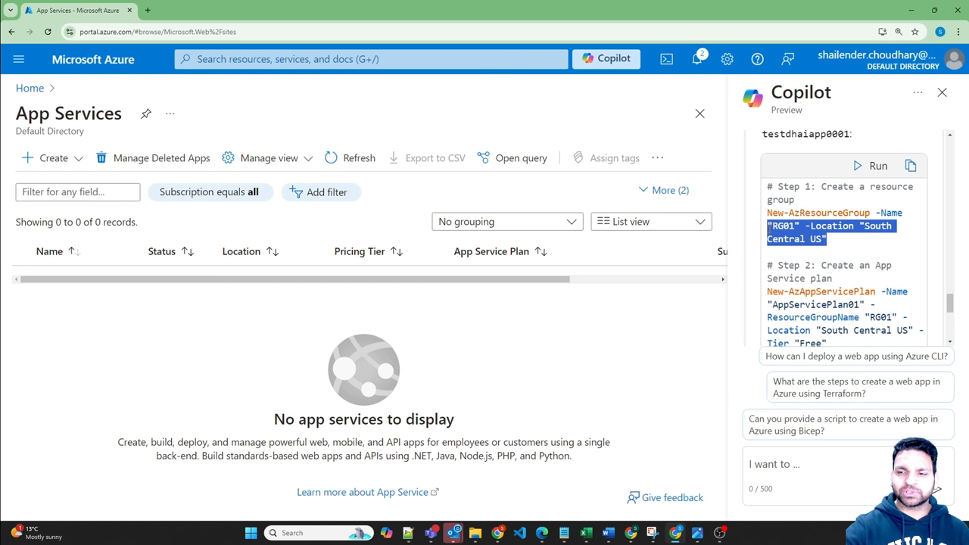
scroll("down", 3)
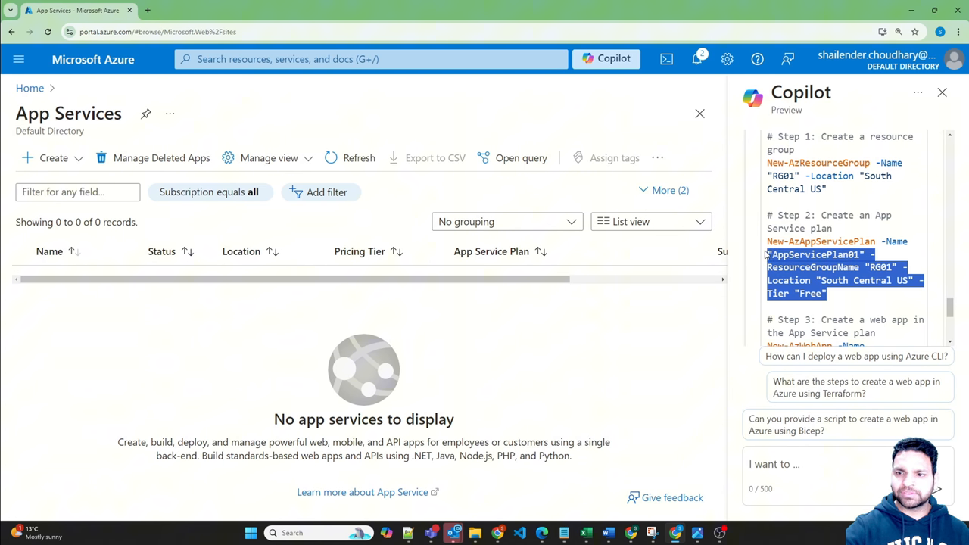
scroll("down", 3)
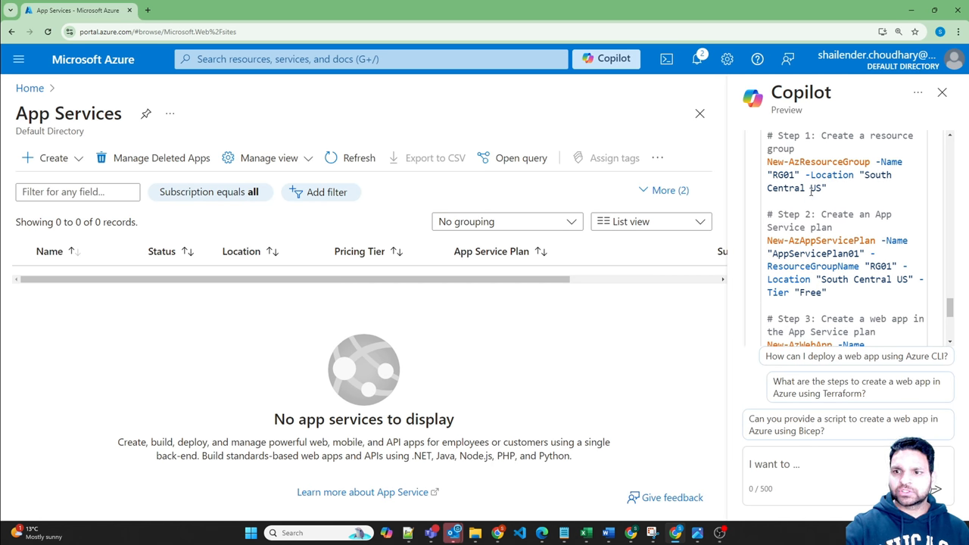
Ask Copilot to change location to Australia East, RG to test-rg-copilot and tier to S1
type("Change the location to Austral")
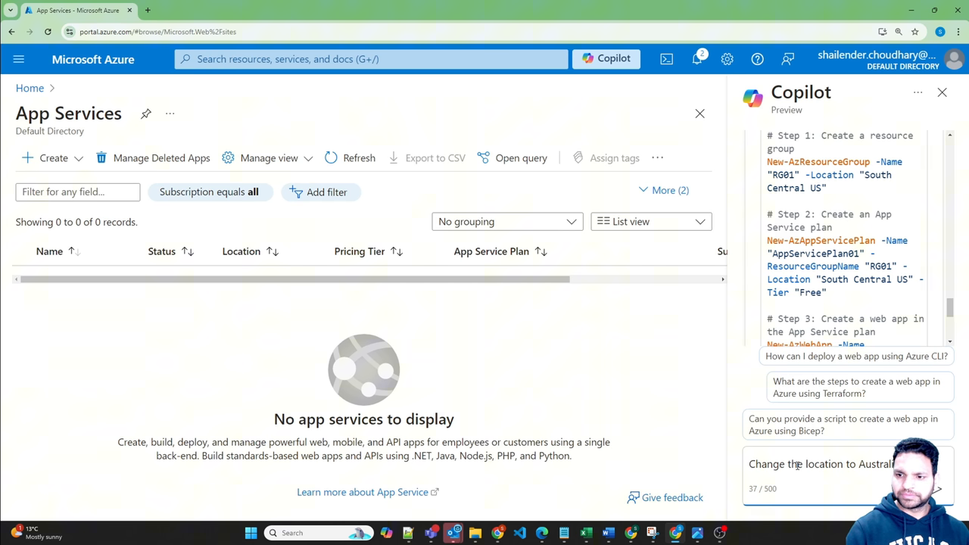
type("CHnage the name of RG")
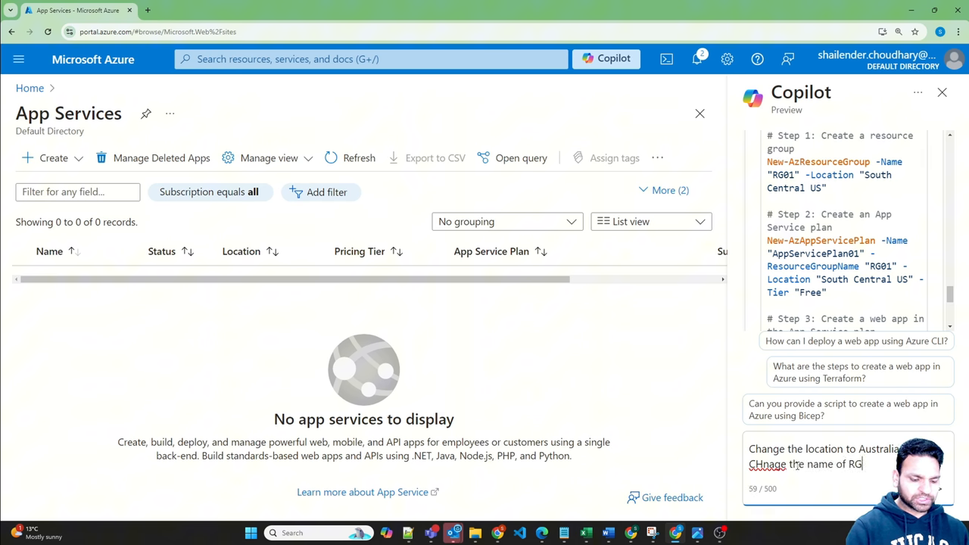
type("to")
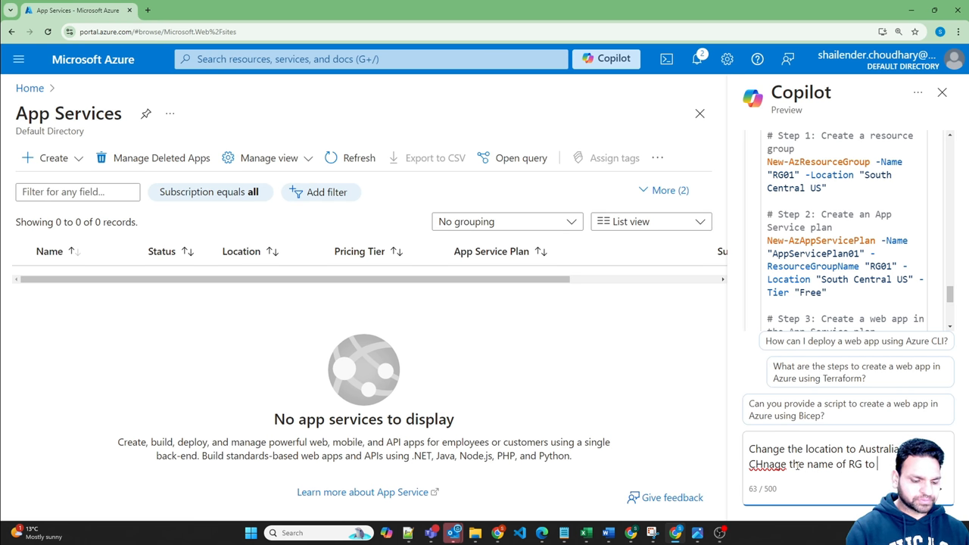
type("test-")
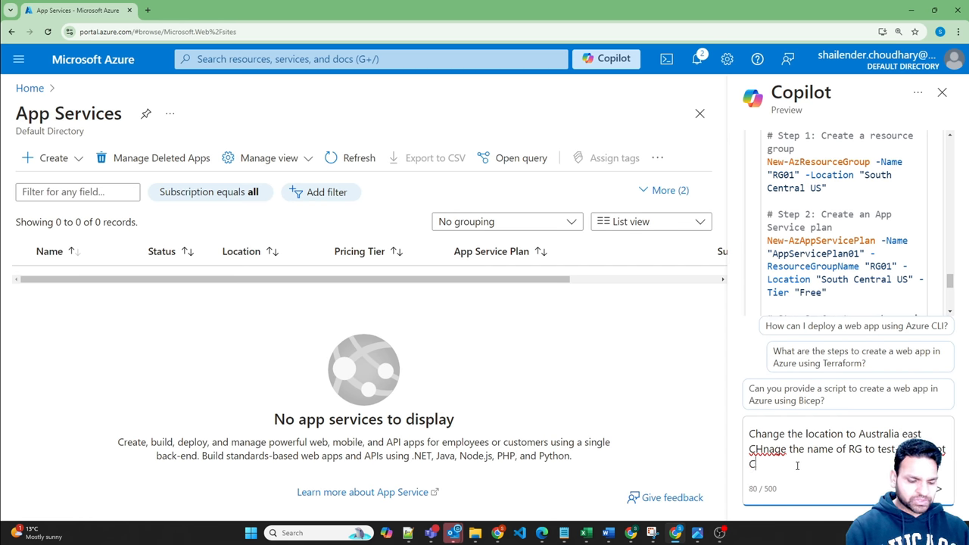
type("CHnage the Tier to")
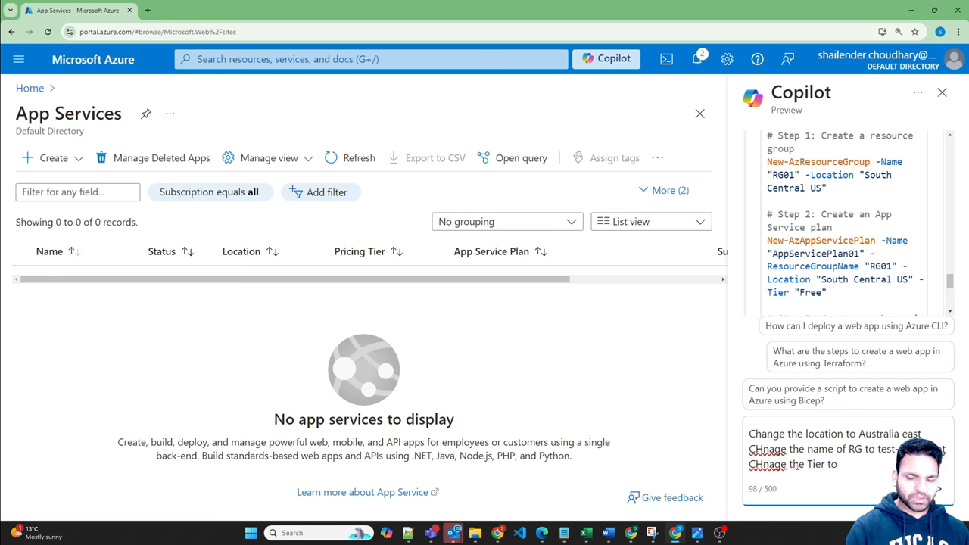
type("S")
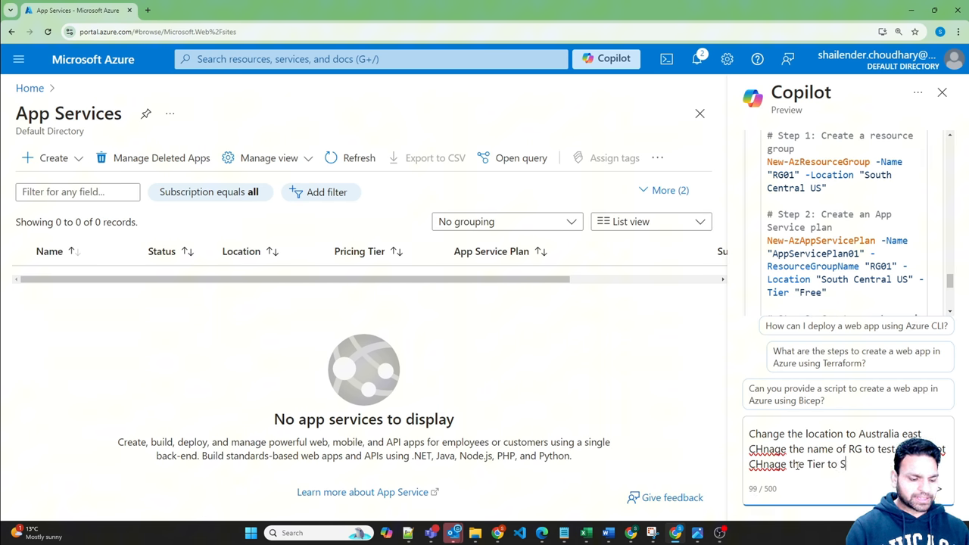
type("1")
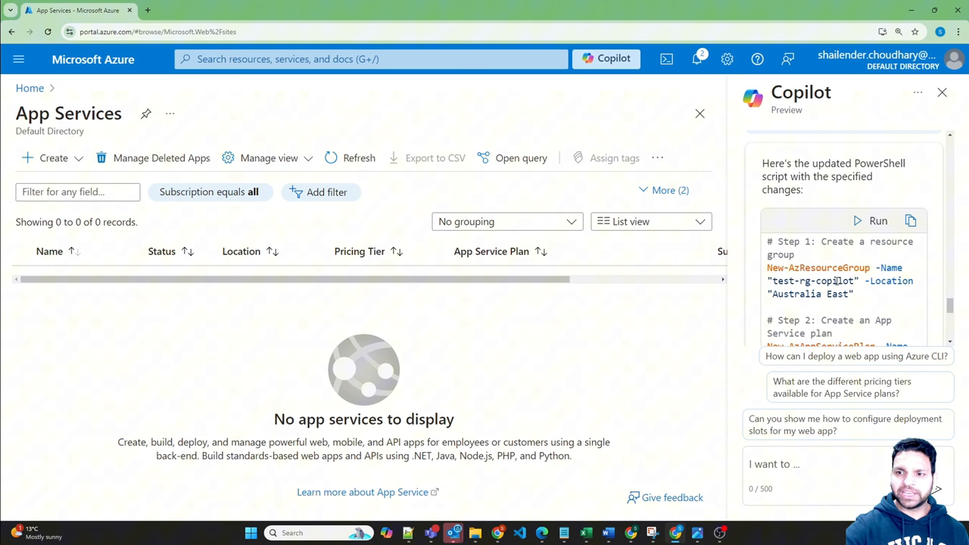
Review the updated script, checking the Standard tier and S1 setting
scroll("down", 3)
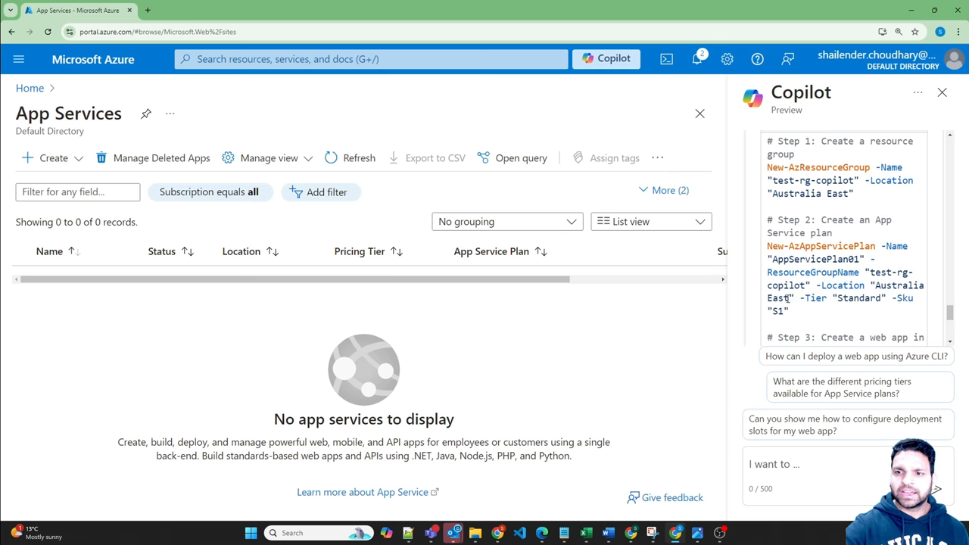
left_click_drag(801, 297, 788, 310)
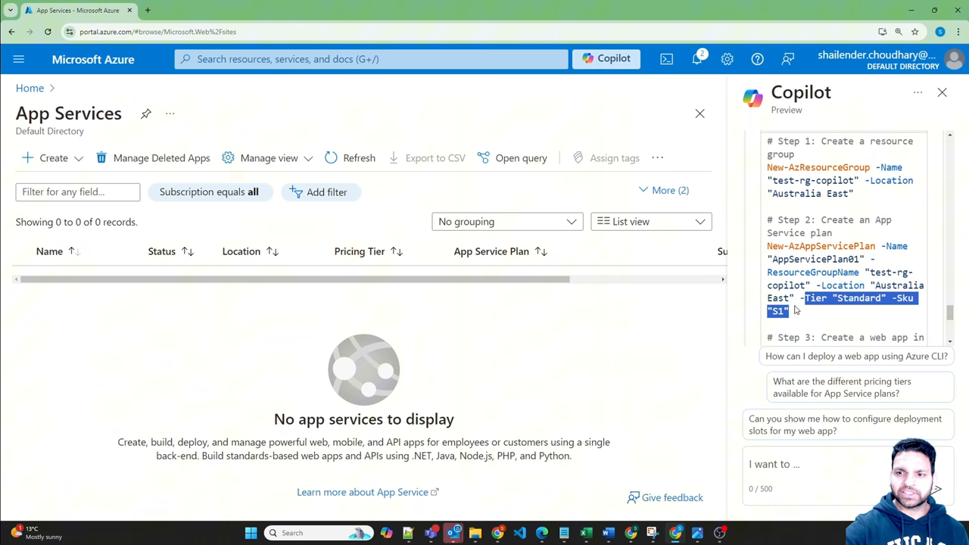
scroll("down", 3)
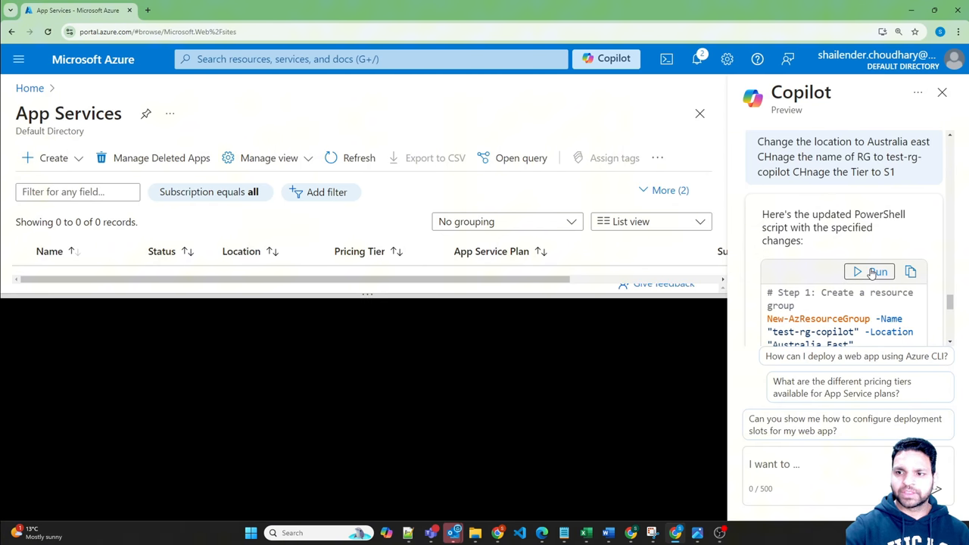
Run the pasted PowerShell script in Cloud Shell, creating resource group test-rg-copilot
left_click(876, 271)
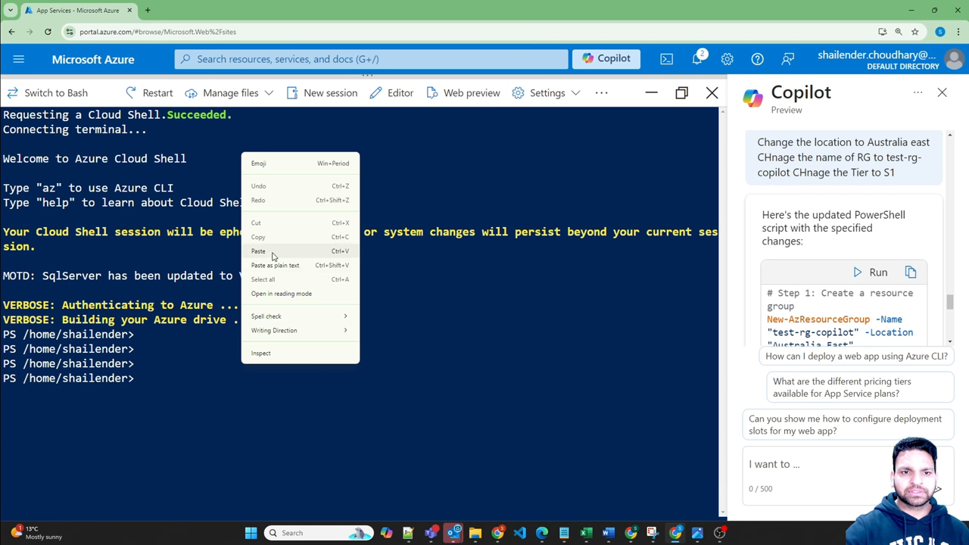
left_click(257, 251)
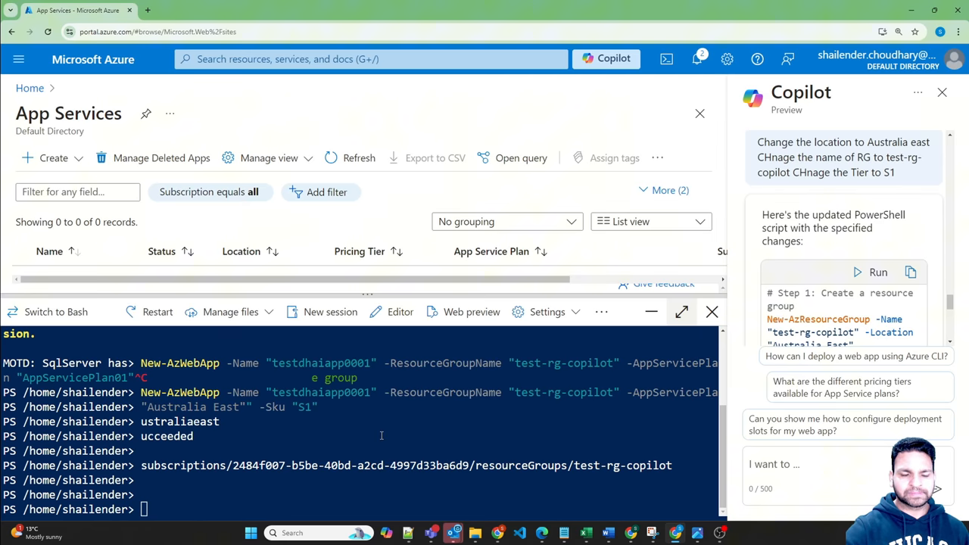
scroll("down", 3)
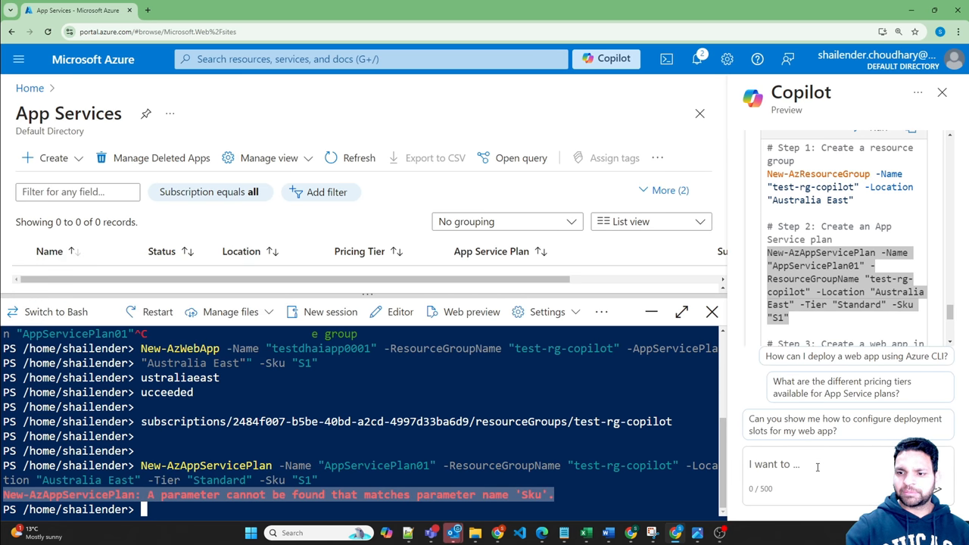
Rerun New-AzAppServicePlan for AppServicePlan01 and pass the SkuName parameter error to Copilot
type("We")
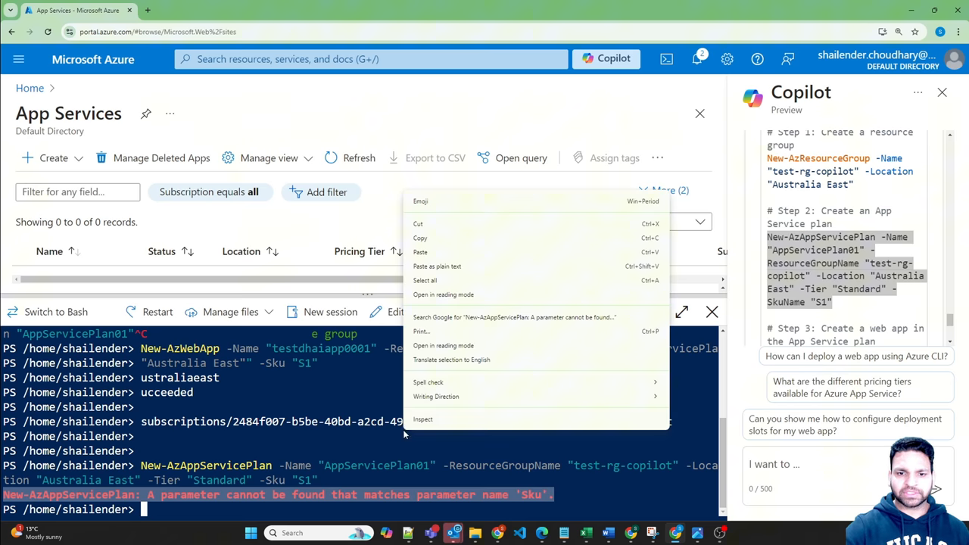
left_click(403, 433)
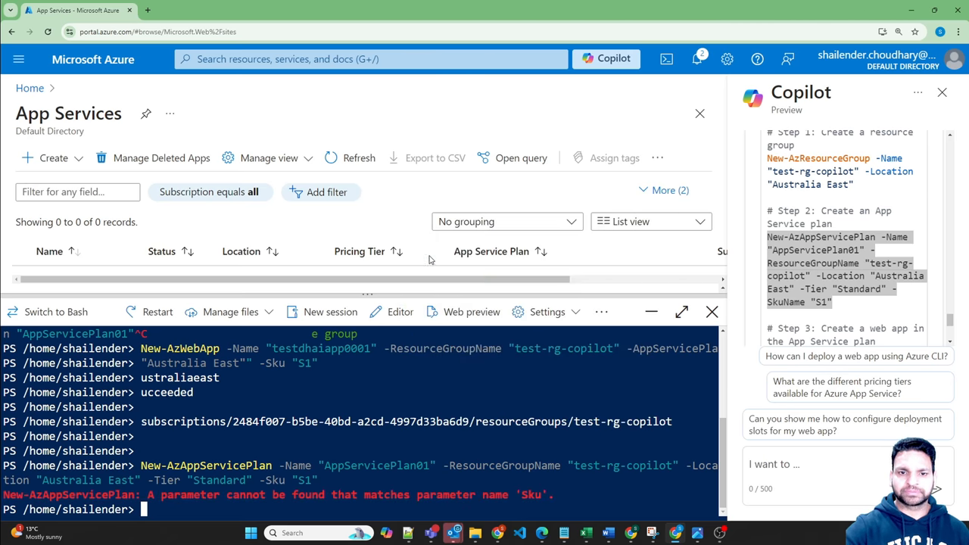
type("New-AzAppServicePlan -Name \"AppServicePlan01\" -ResourceGroupName \"test-rg-copilot\" -Location \"Australia East\" -Tier \"Standard\" -SkuName \"S1\"")
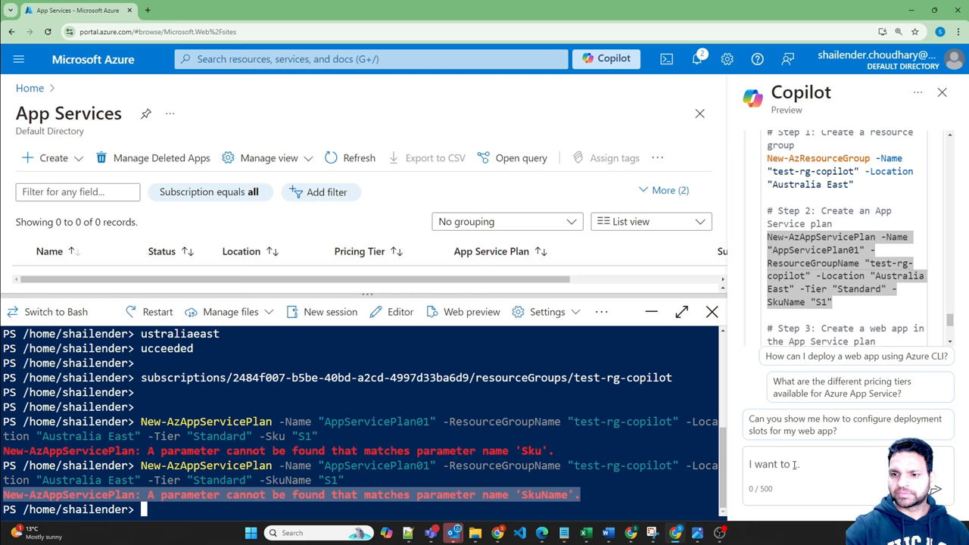
type("New-AzAppServicePlan: A parameter cannot be found that matches parameter name 'SkuName'.")
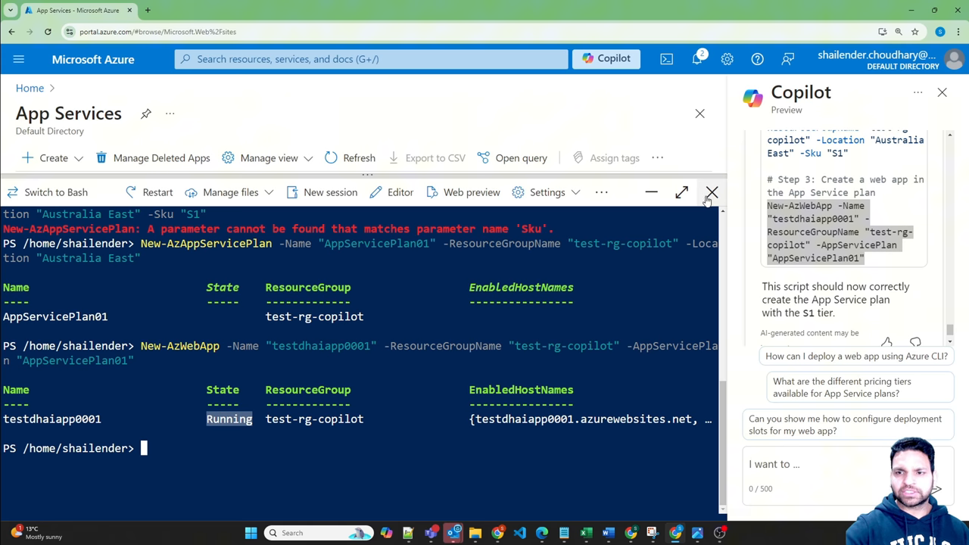
Find App Services via portal search and open AppServicePlan01 behind testdhaiapp0001
left_click(371, 59)
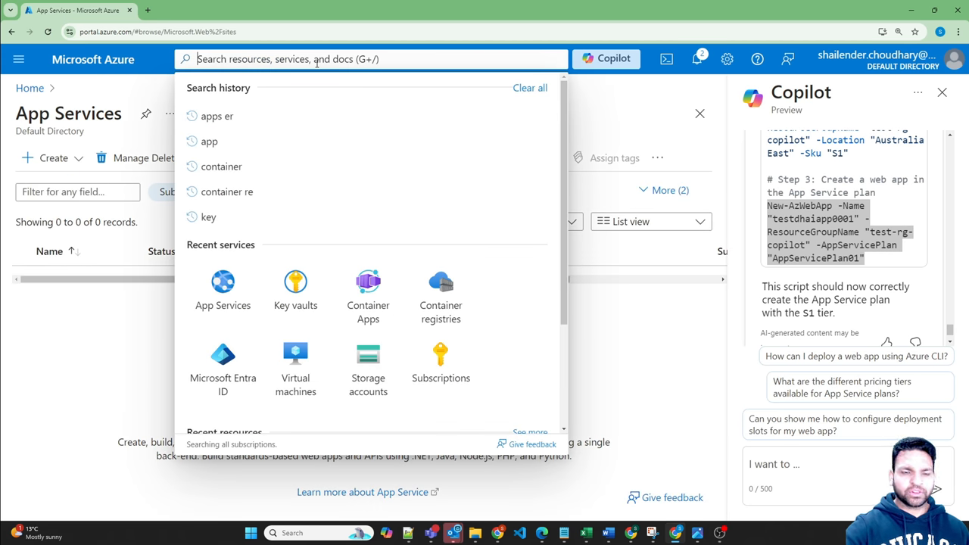
type("app s")
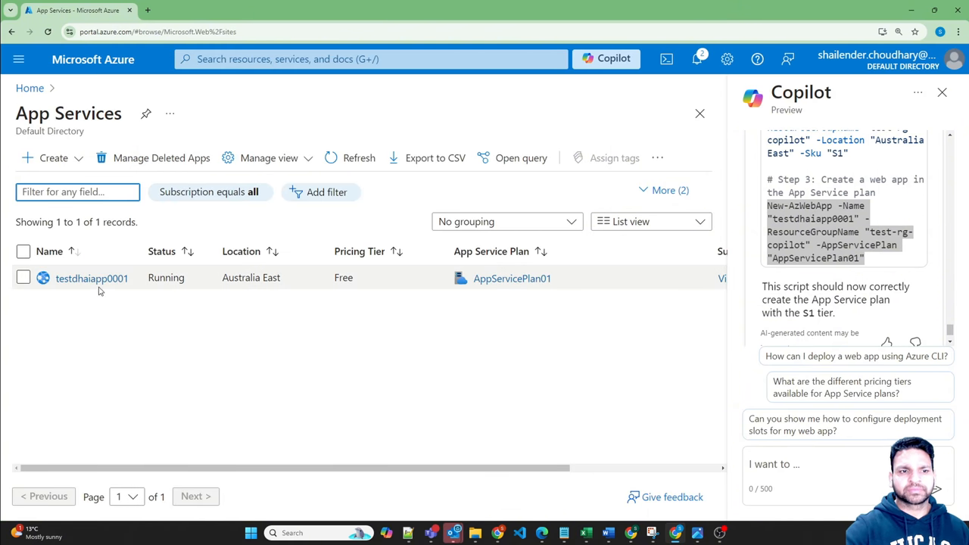
left_click(91, 279)
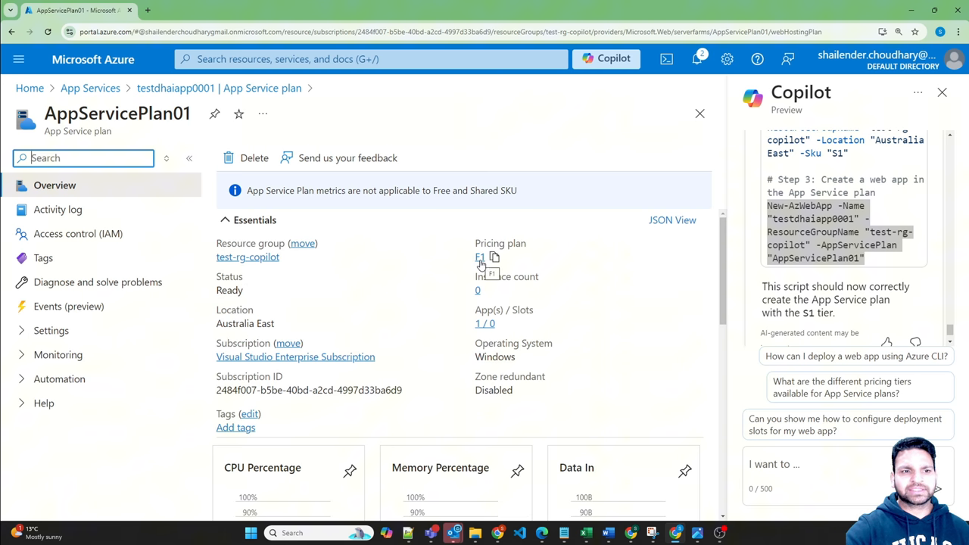
Scale AppServicePlan01 up to Basic B1, confirm the upgrade and return to testdhaiapp0001's overview
left_click(51, 330)
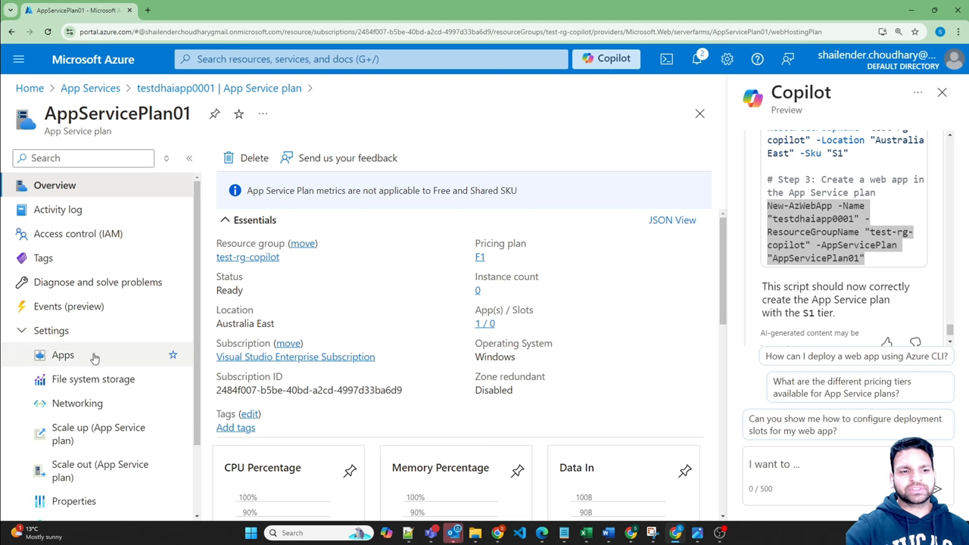
left_click(98, 433)
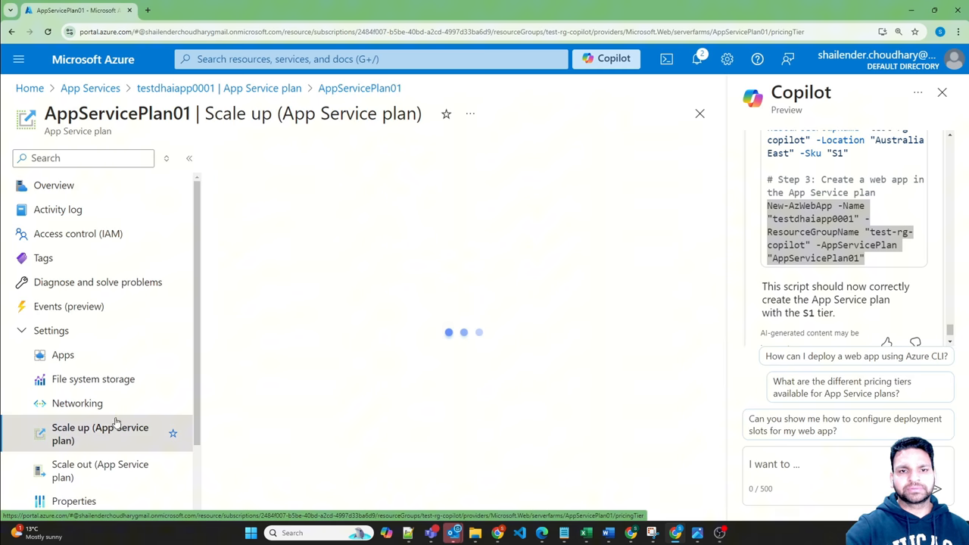
left_click(100, 433)
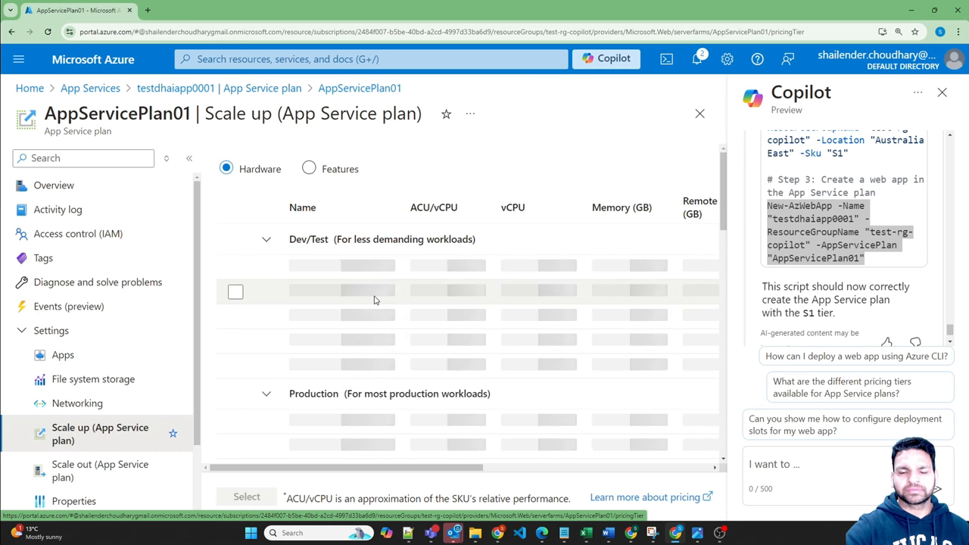
left_click(236, 266)
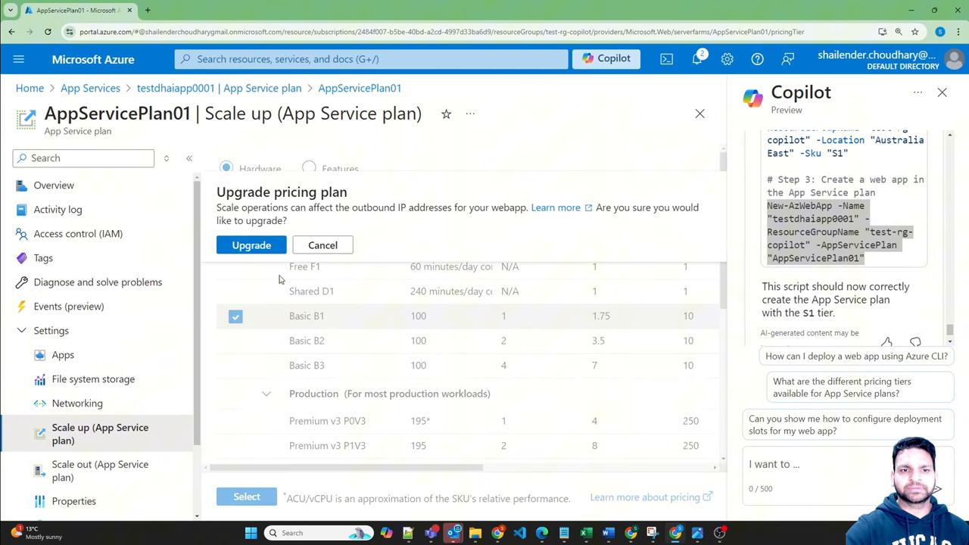
left_click(251, 245)
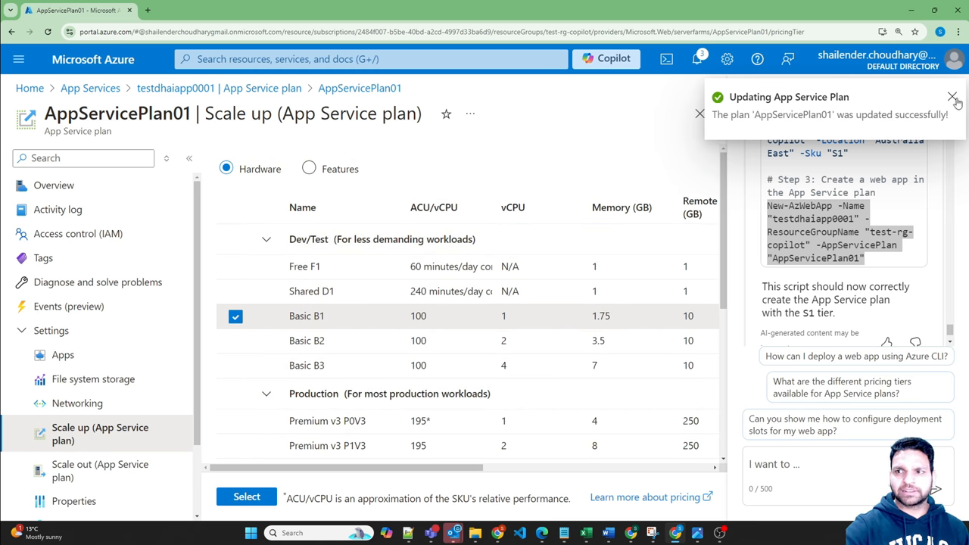
left_click(952, 100)
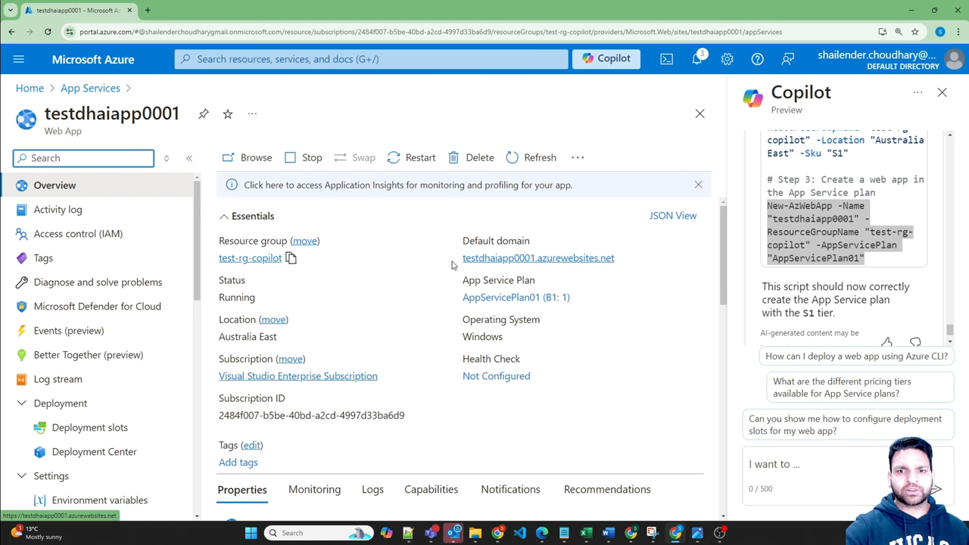
Open testdhaiapp0001.azurewebsites.net in several tabs showing the default running page
left_click(539, 257)
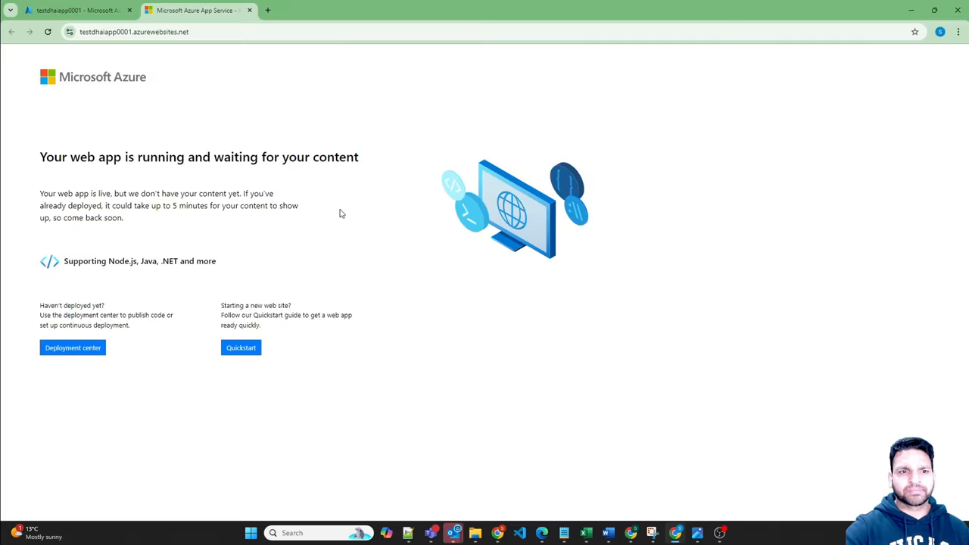
mouse_move(158, 106)
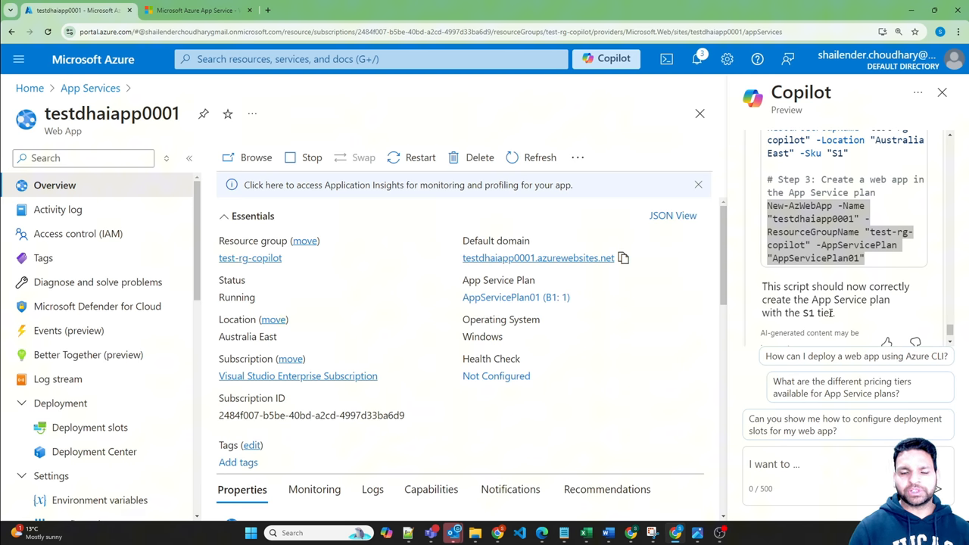
mouse_move(857, 356)
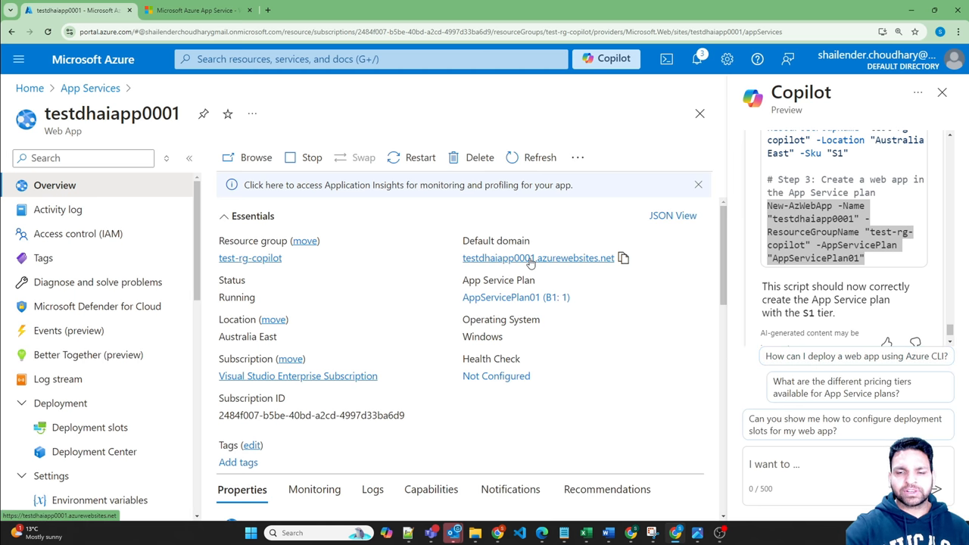
left_click(539, 257)
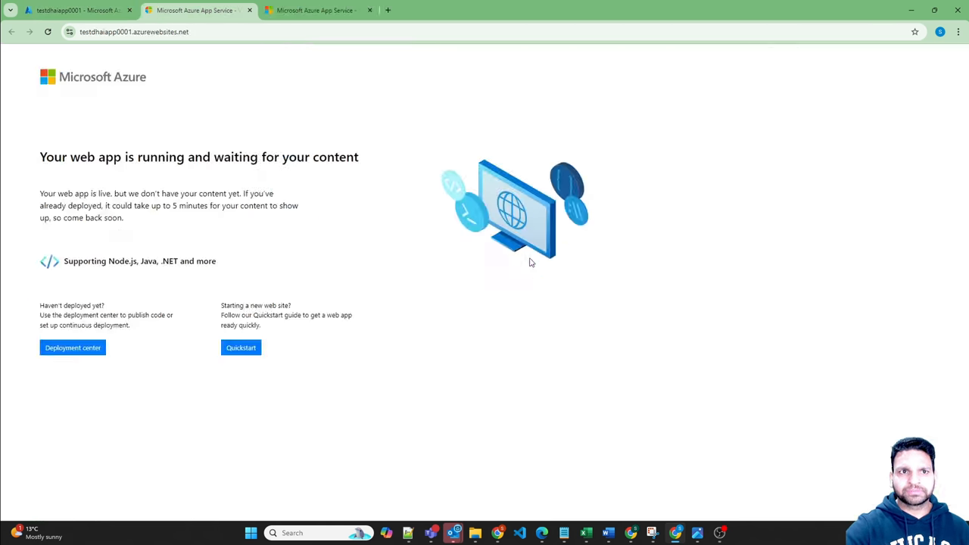
left_click(388, 9)
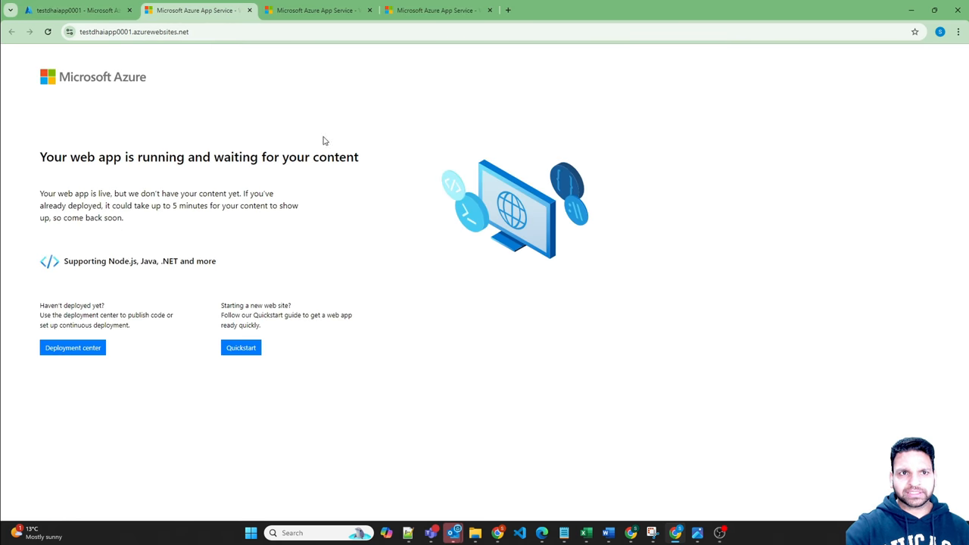
left_click(196, 9)
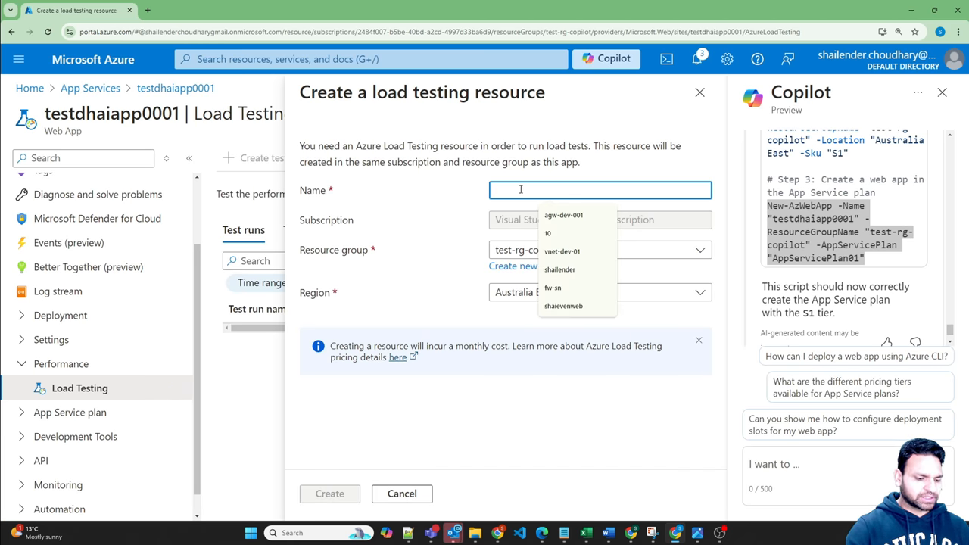
Name the load testing resource test-load0001 and submit its creation in Australia East
type("test-load0001")
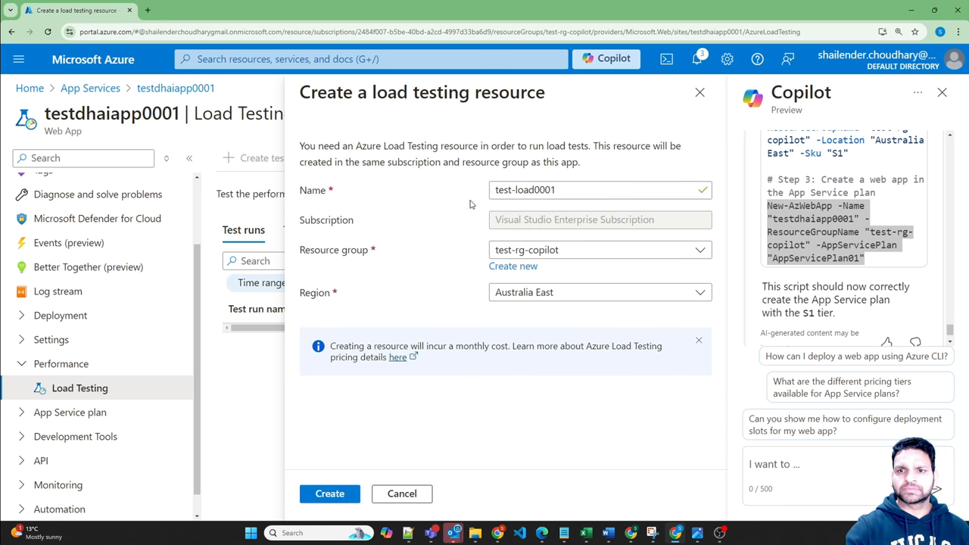
mouse_move(442, 361)
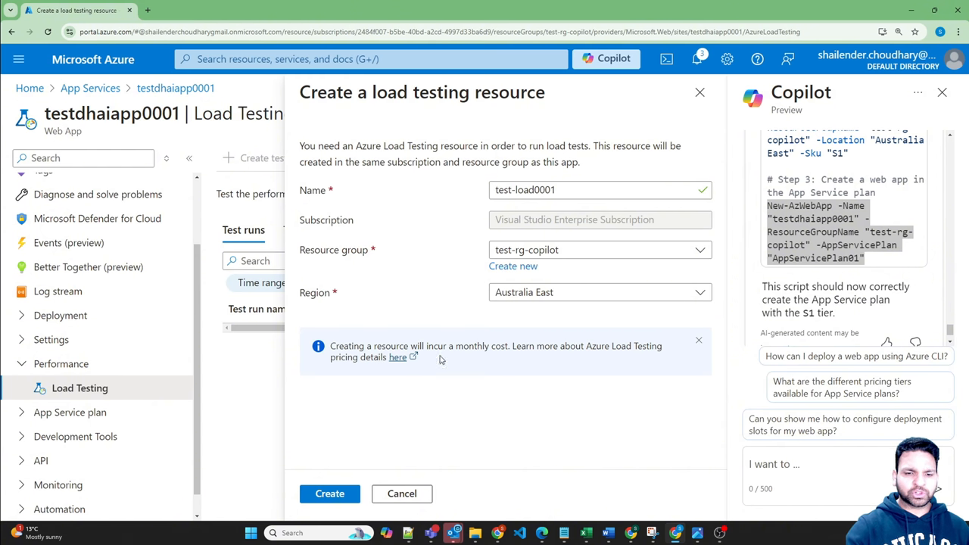
left_click(330, 494)
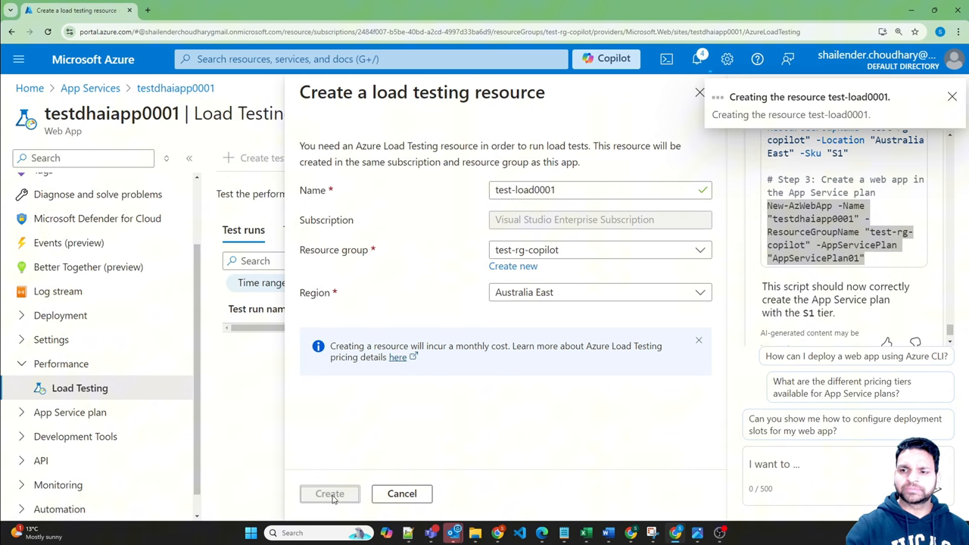
left_click(330, 494)
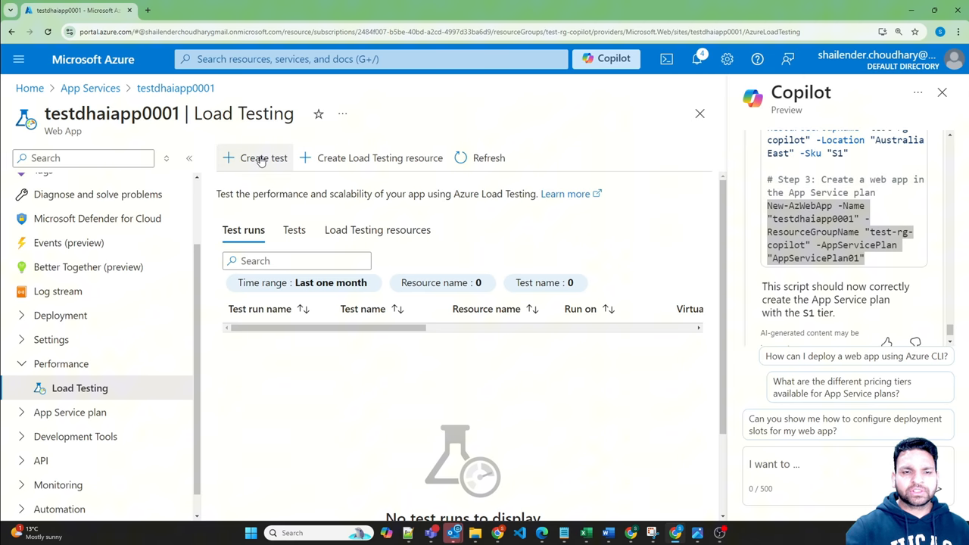
Create a new load test with Request1 as a GET request to the web app root
left_click(264, 157)
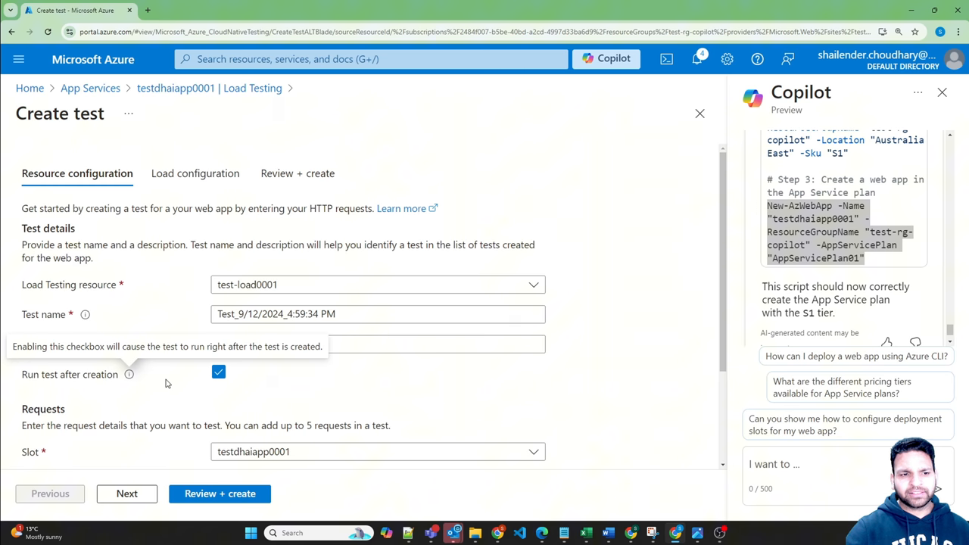
scroll("down", 3)
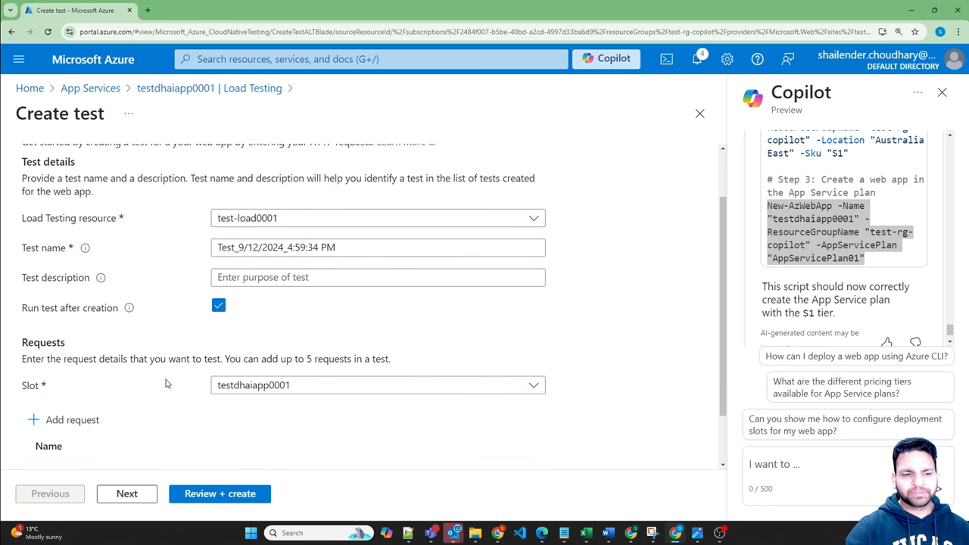
left_click(72, 419)
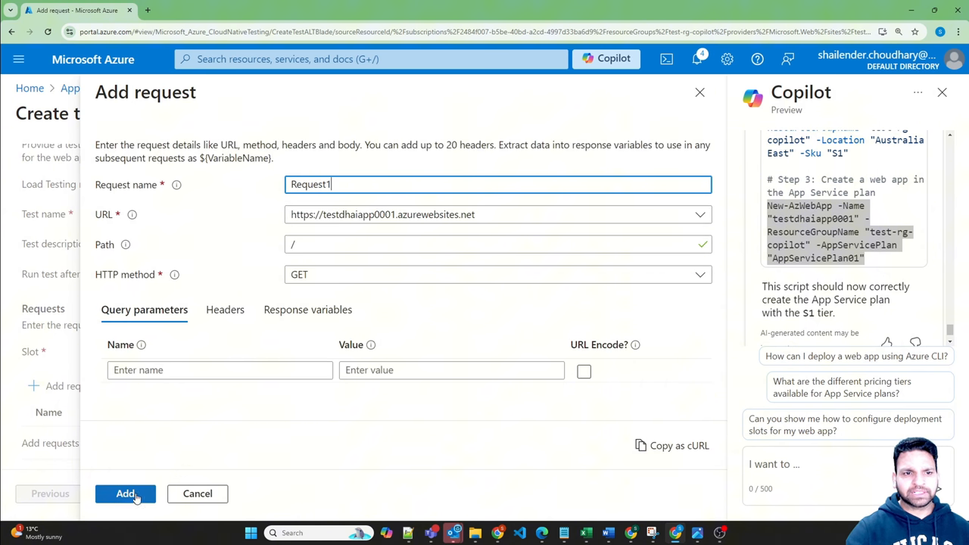
left_click(124, 493)
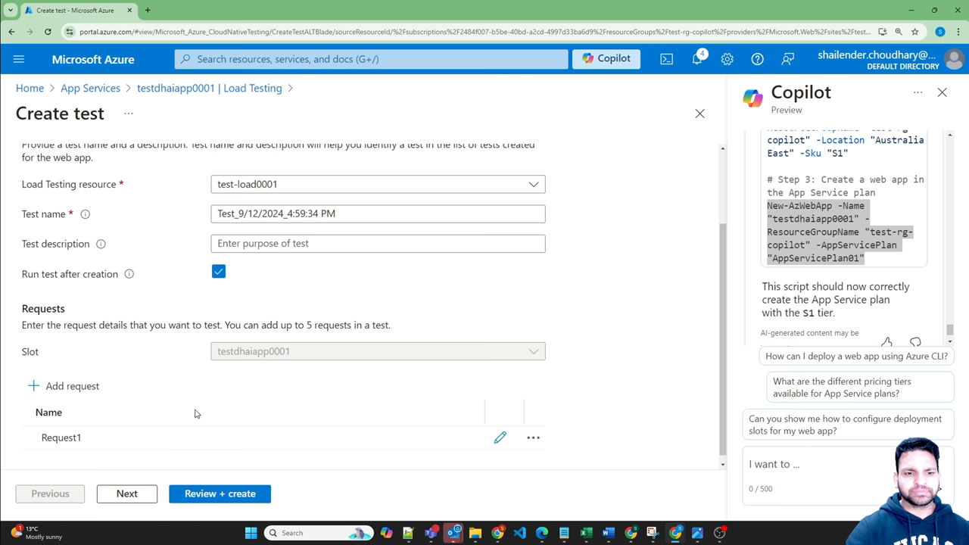
Configure the load with 50 concurrent users for a 3-minute duration
left_click(128, 494)
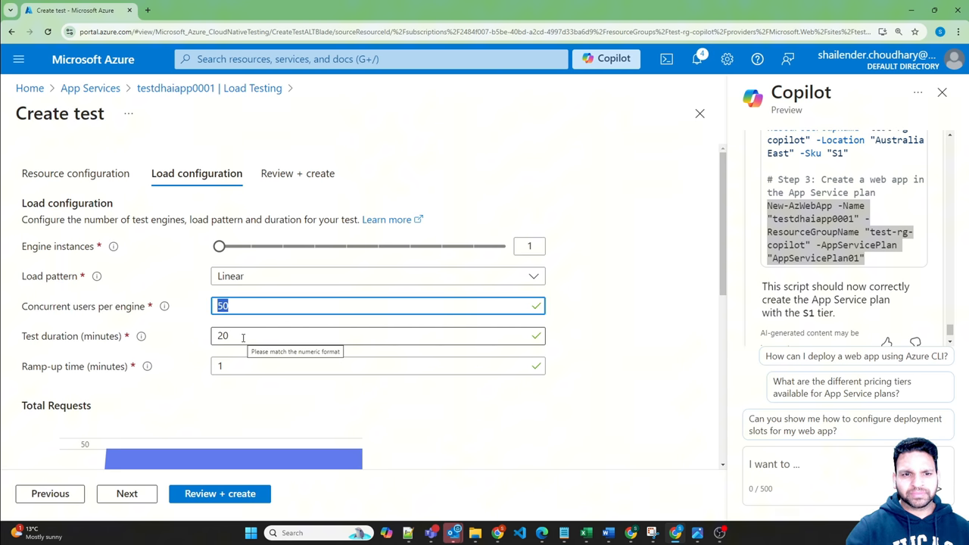
type("13")
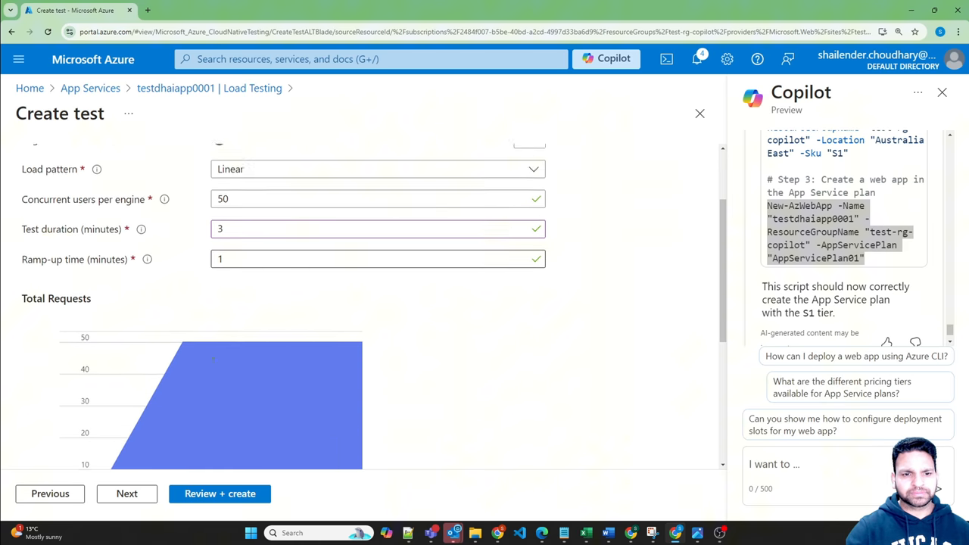
scroll("down", 3)
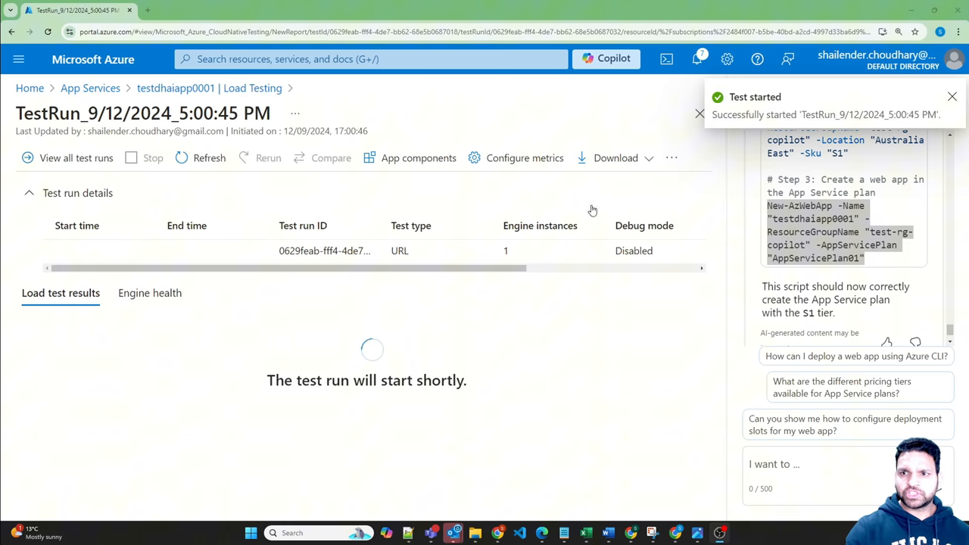
mouse_move(302, 321)
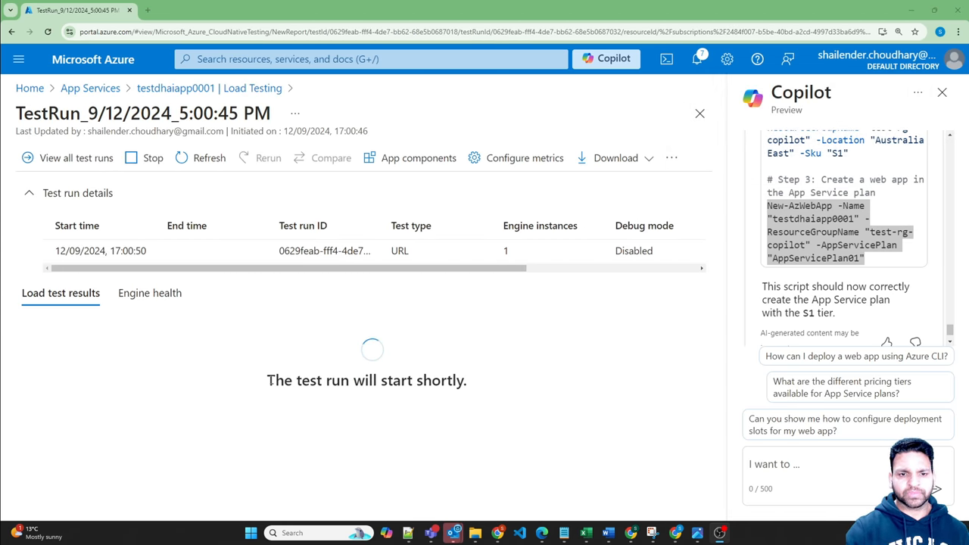
Review the test run report down past 274.63 requests/s to the server-side metrics charts
left_click_drag(266, 380, 454, 380)
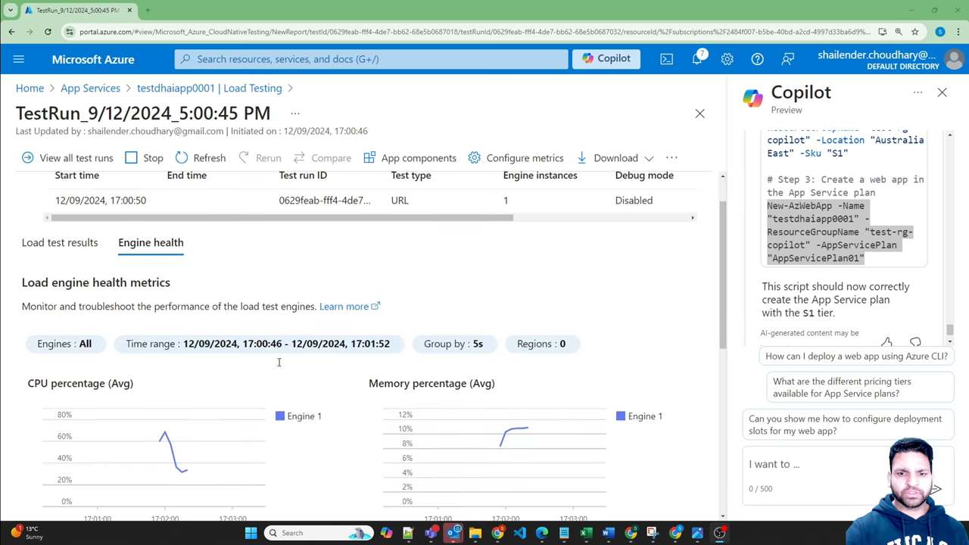
scroll("down", 3)
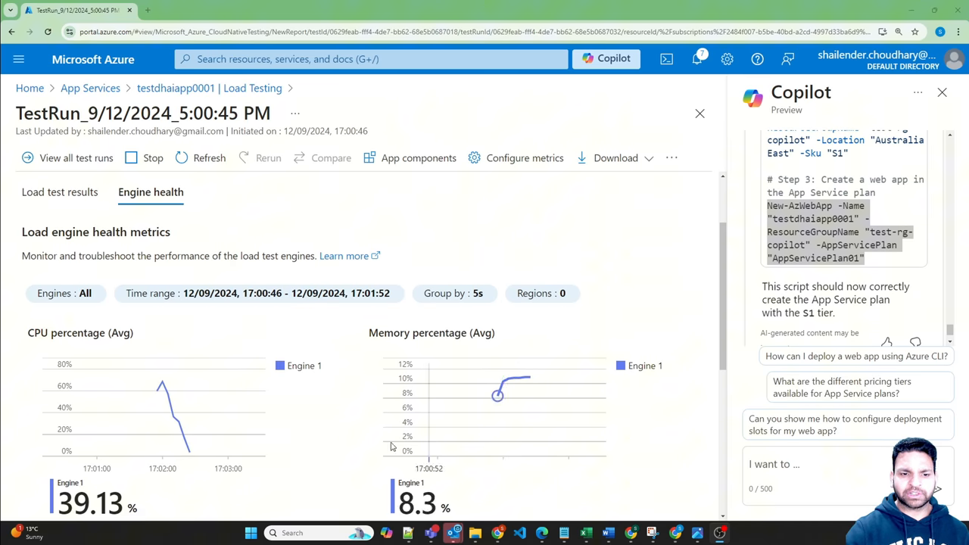
scroll("down", 3)
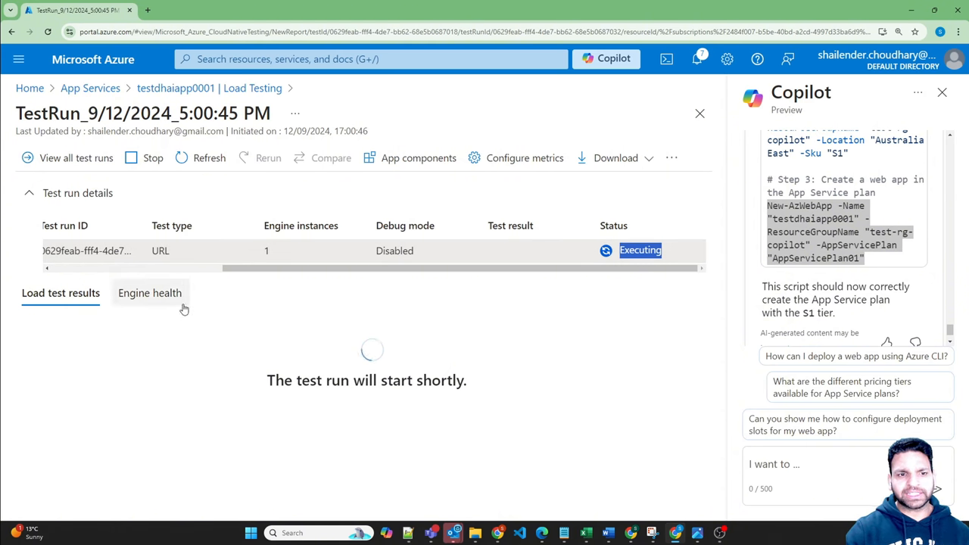
mouse_move(175, 301)
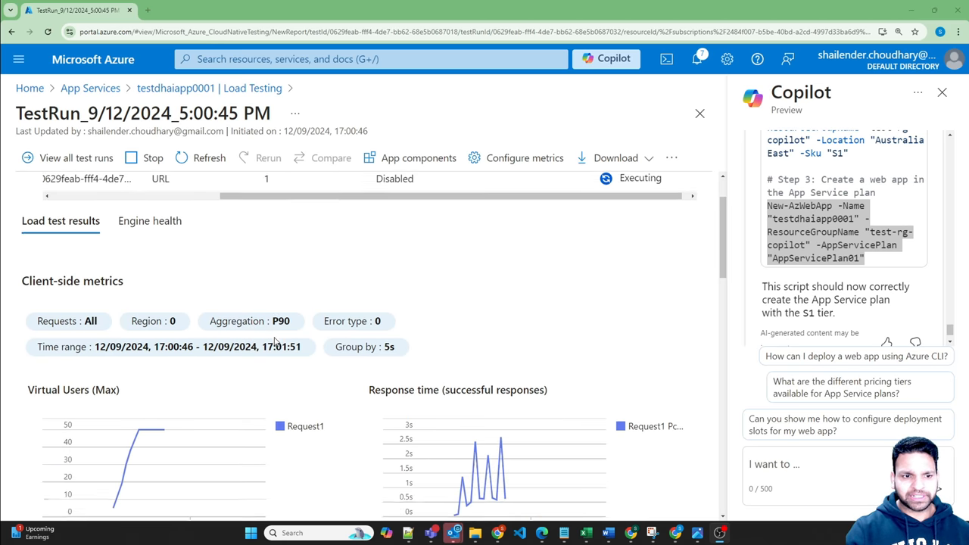
scroll("down", 3)
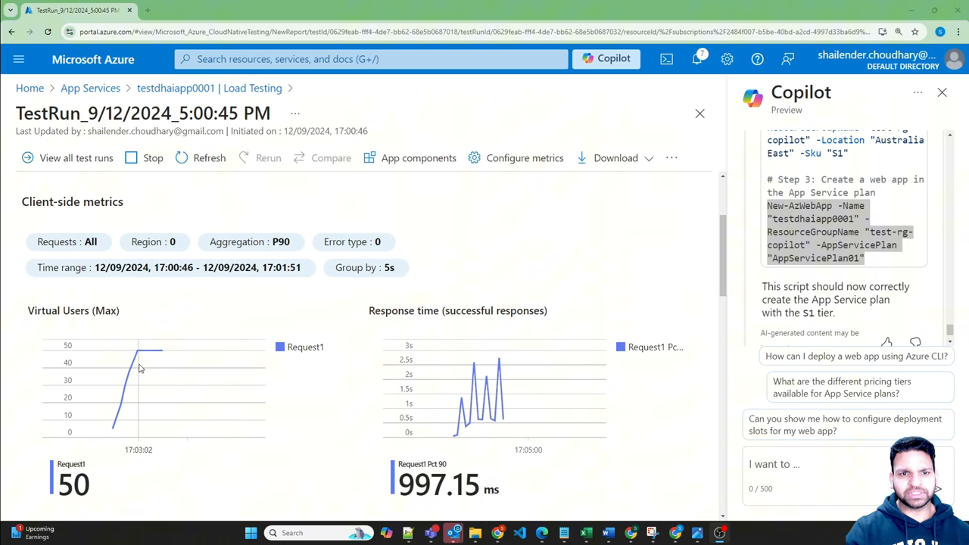
scroll("down", 3)
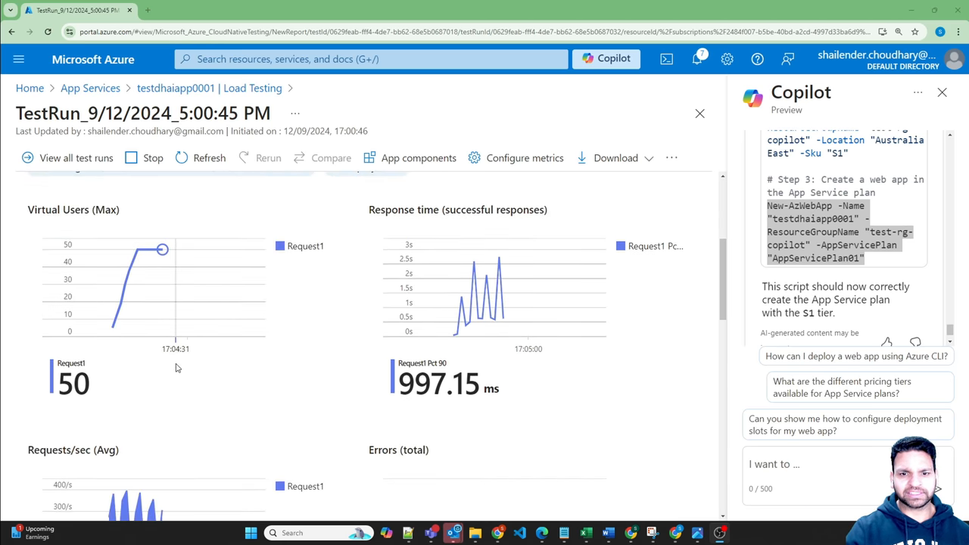
scroll("down", 3)
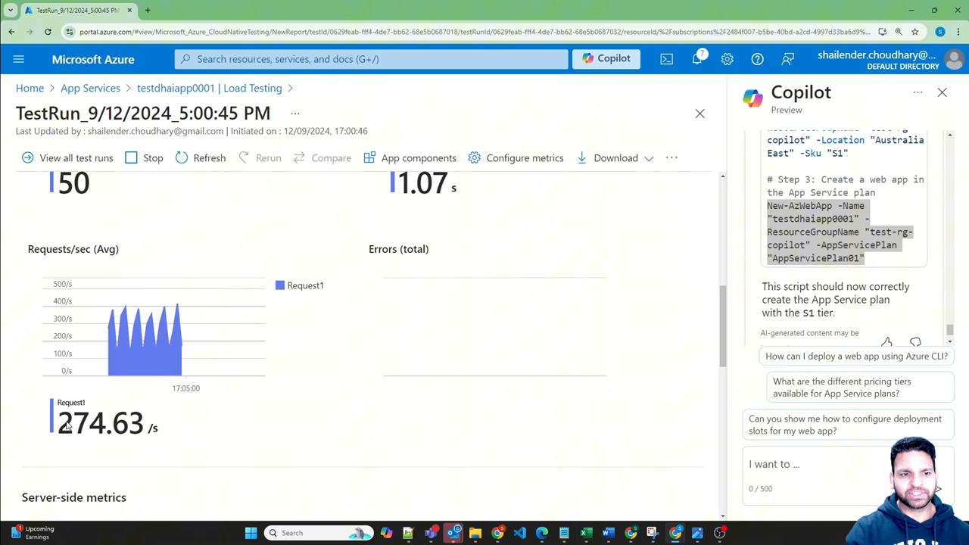
scroll("down", 3)
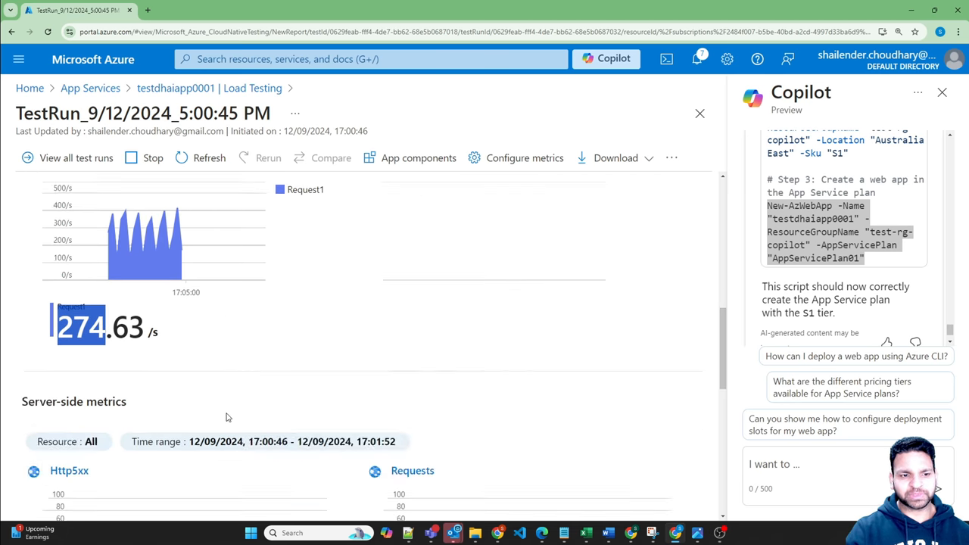
scroll("down", 3)
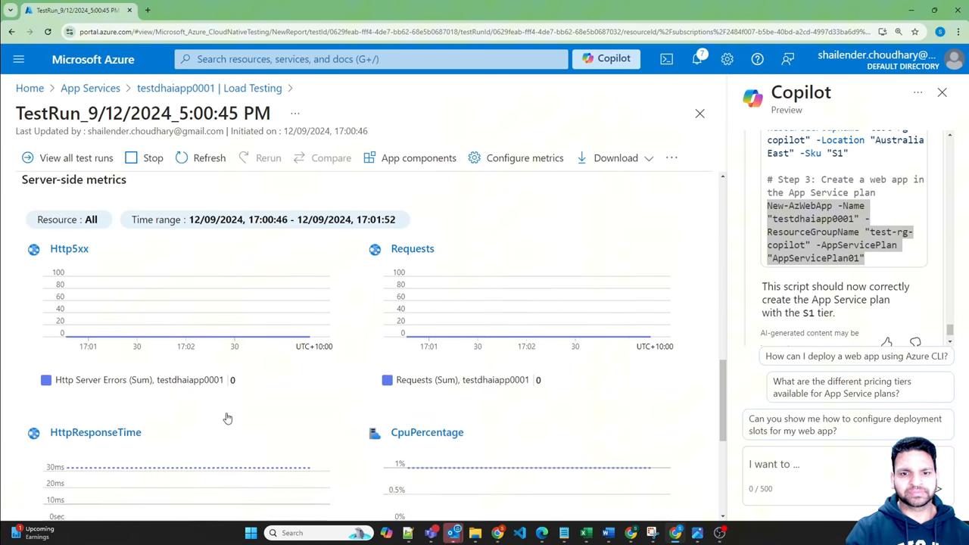
scroll("down", 3)
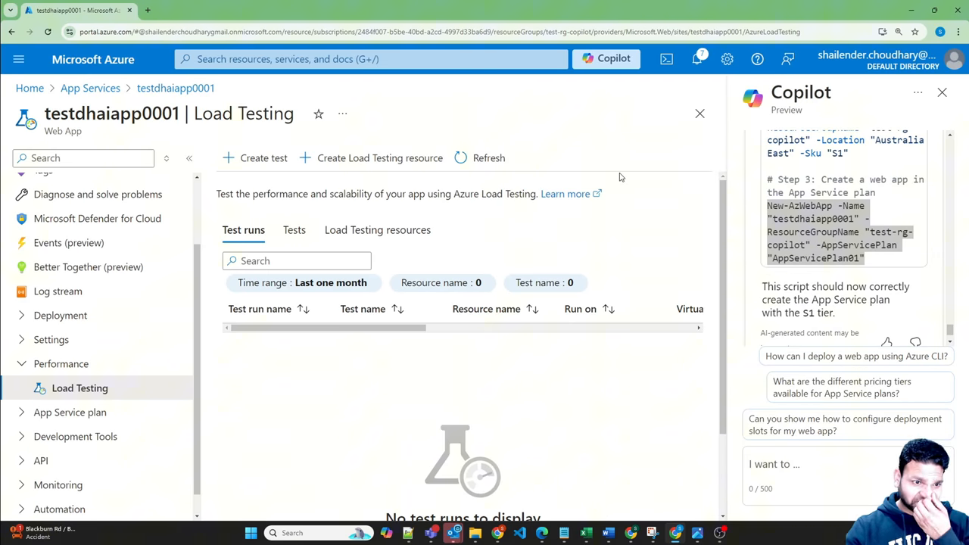
mouse_move(564, 179)
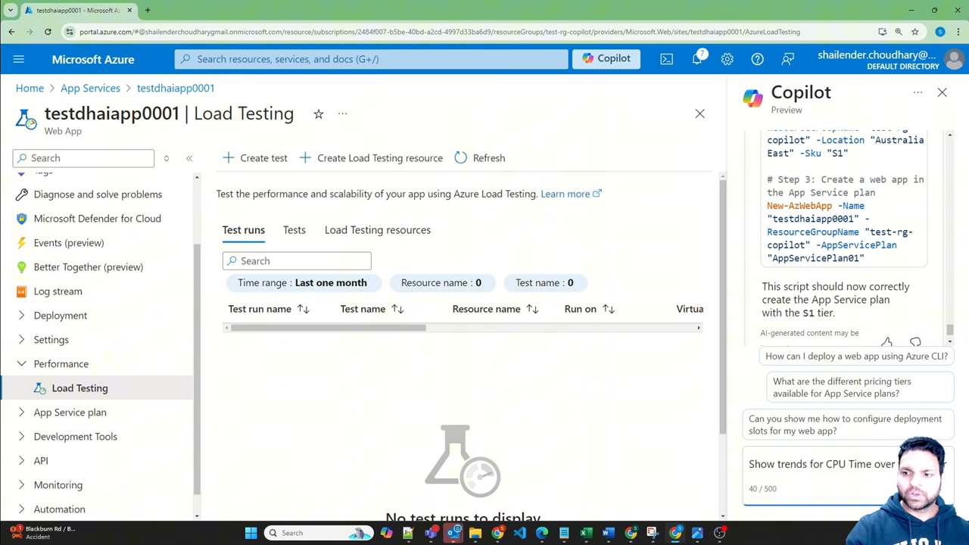
Get Copilot's past-hour CPU Time trend and open its chart in Metrics Explorer
left_click(820, 463)
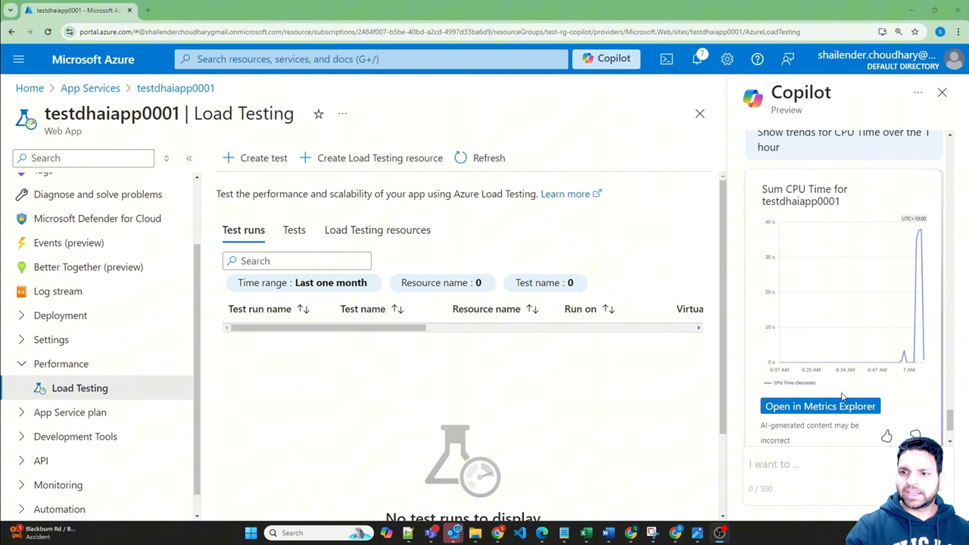
left_click(820, 406)
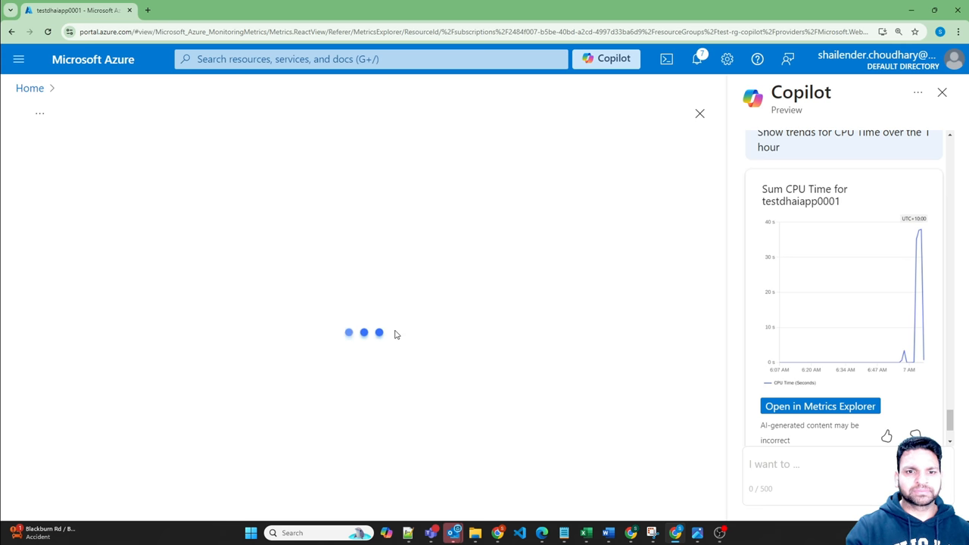
Ask Copilot for testdhaiapp0001's memory trend over the last hour via its suggested prompt
left_click(820, 405)
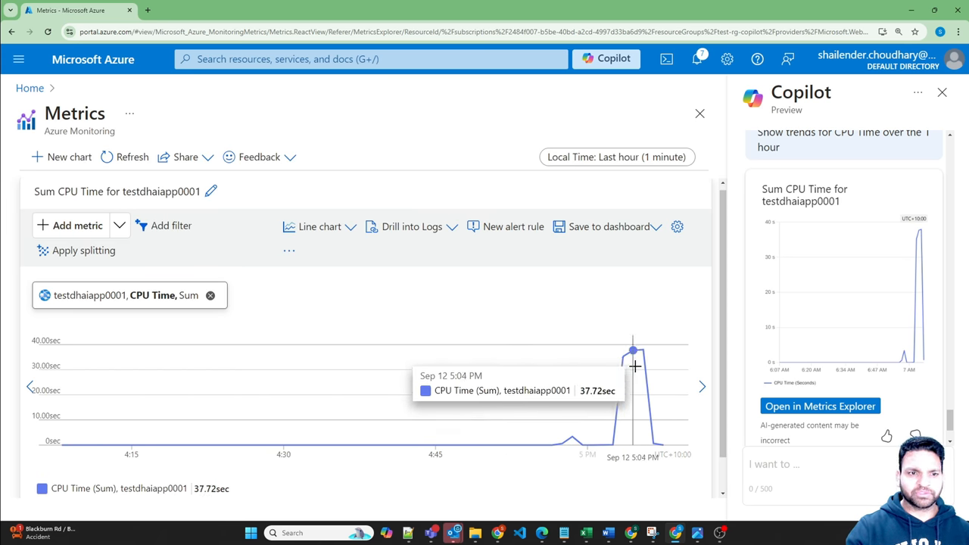
scroll("down", 3)
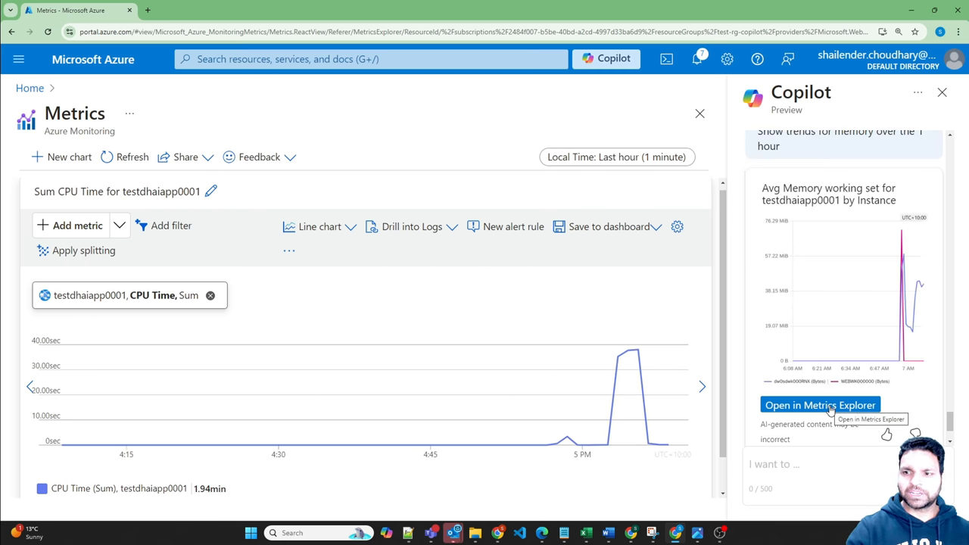
Open the memory working set chart in Metrics Explorer and request the past-hour HTTP requests trend
left_click(820, 406)
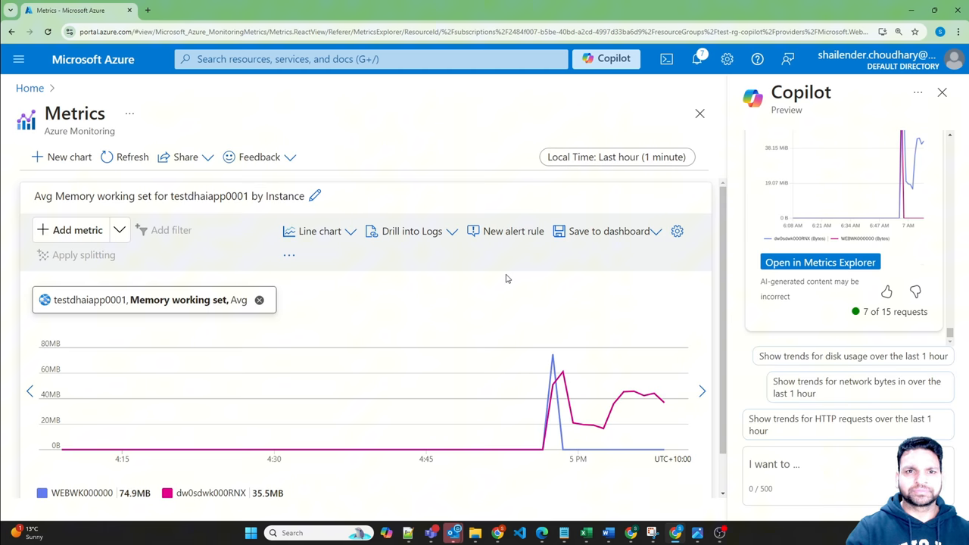
left_click(83, 254)
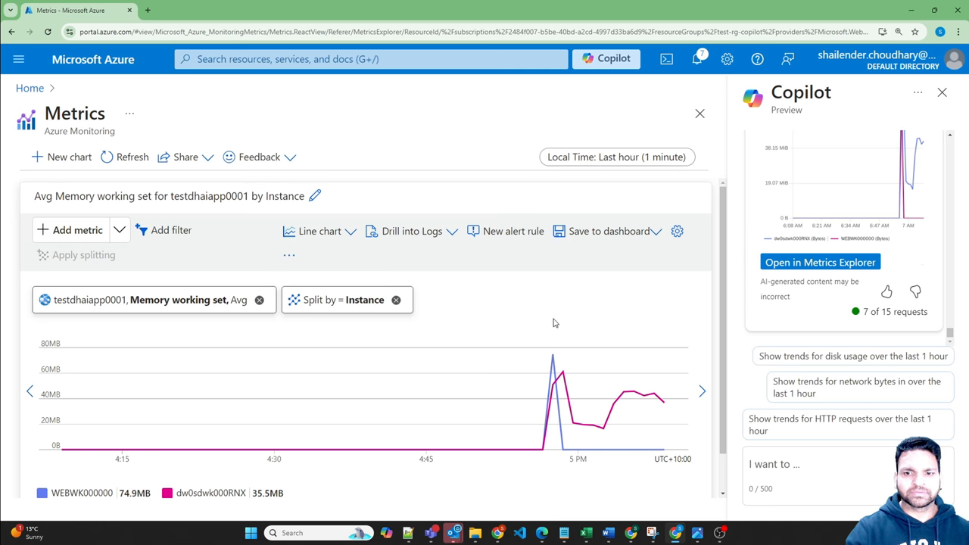
mouse_move(532, 390)
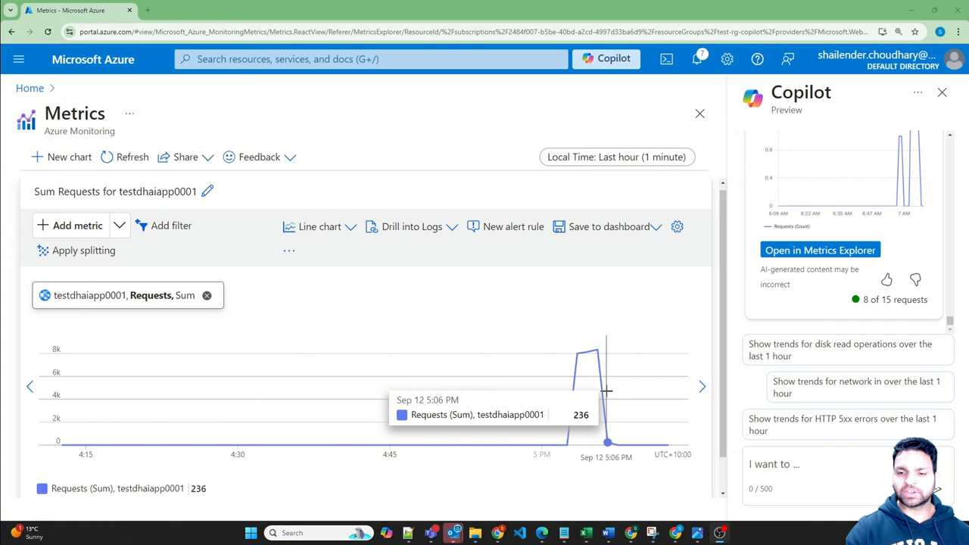
mouse_move(598, 390)
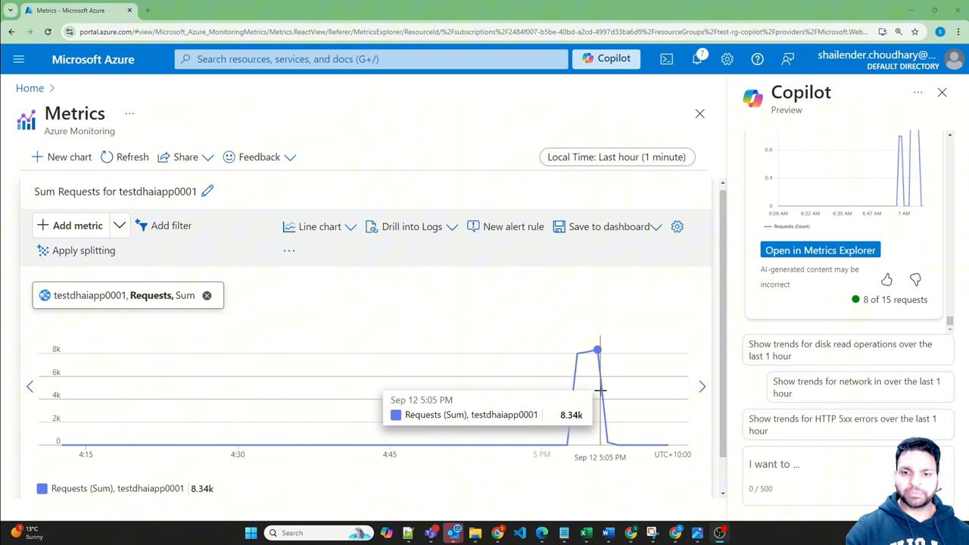
mouse_move(583, 374)
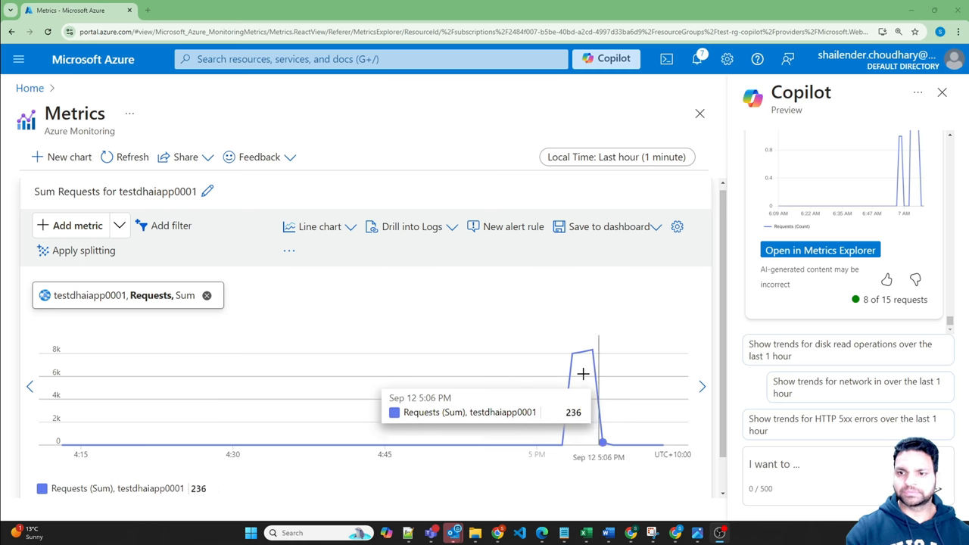
mouse_move(612, 323)
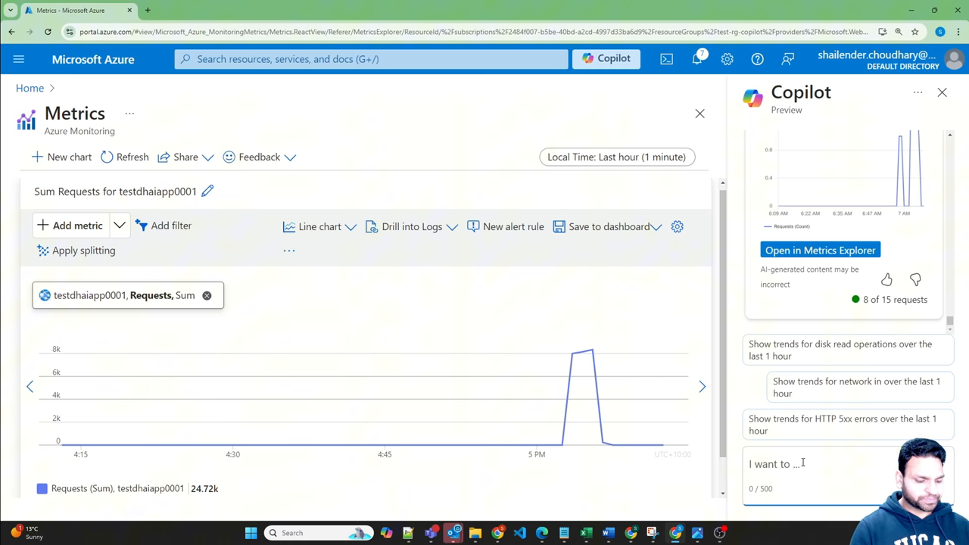
Ask Copilot 'why my web app is down?' and open the recommended Web App Down diagnostic
type("w")
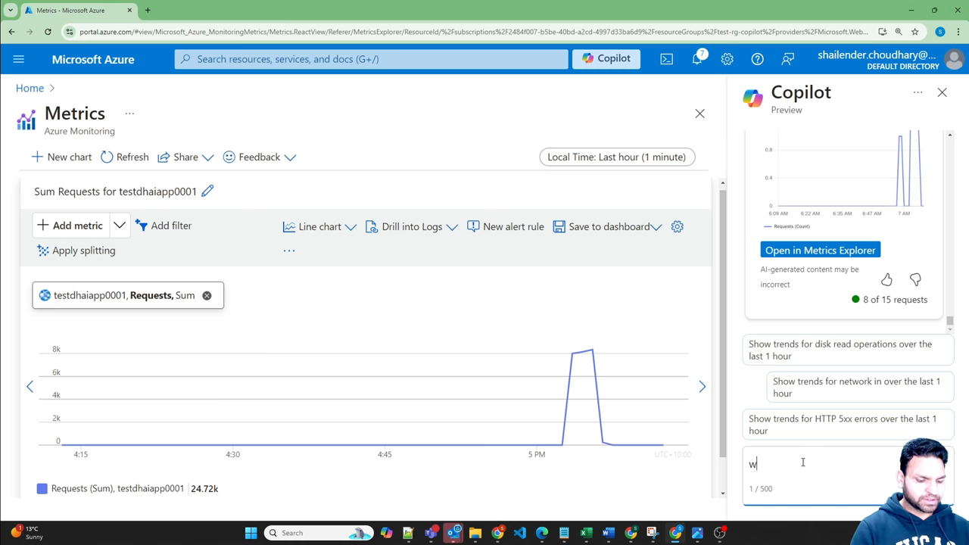
type("why my web app is")
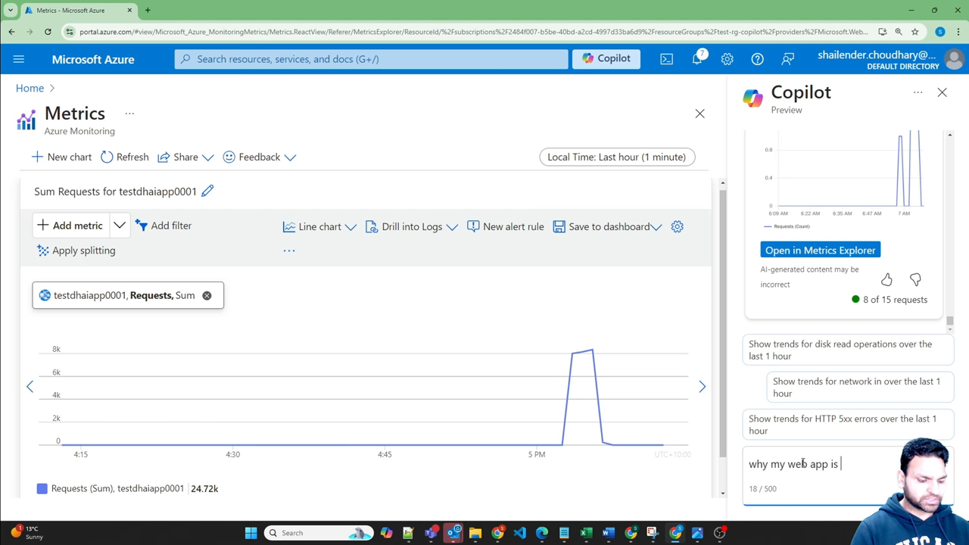
type("down?")
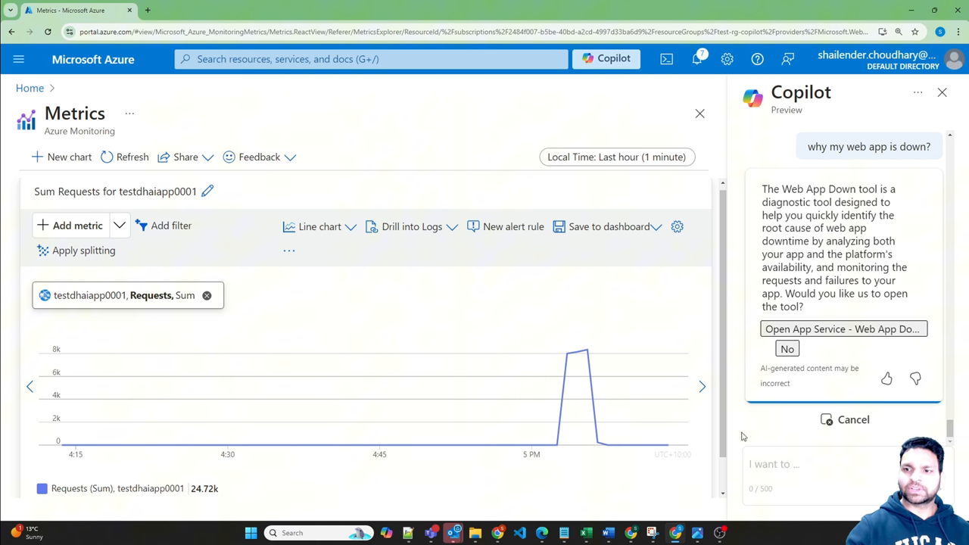
left_click(842, 329)
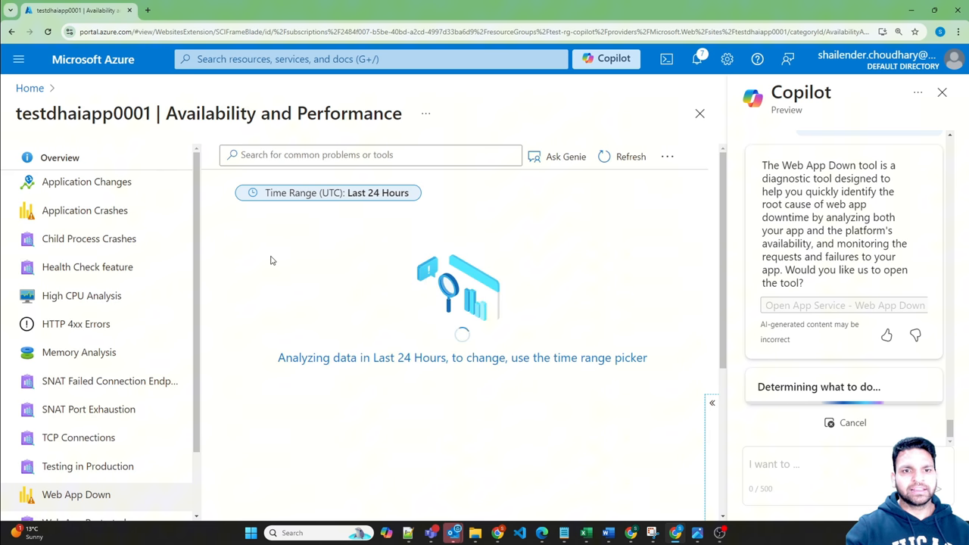
Switch the Web App Down chart view from availability to Requests by HTTP status class
left_click(327, 193)
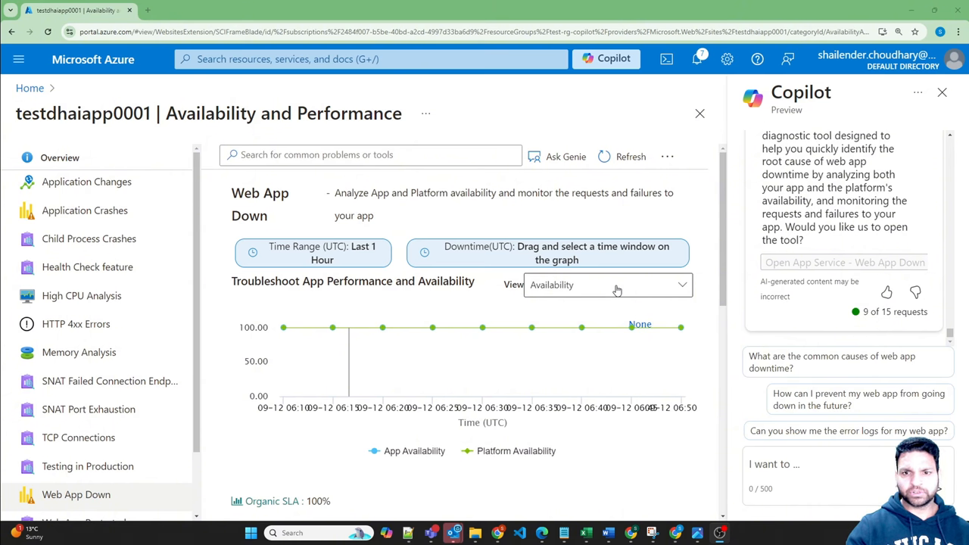
left_click(606, 284)
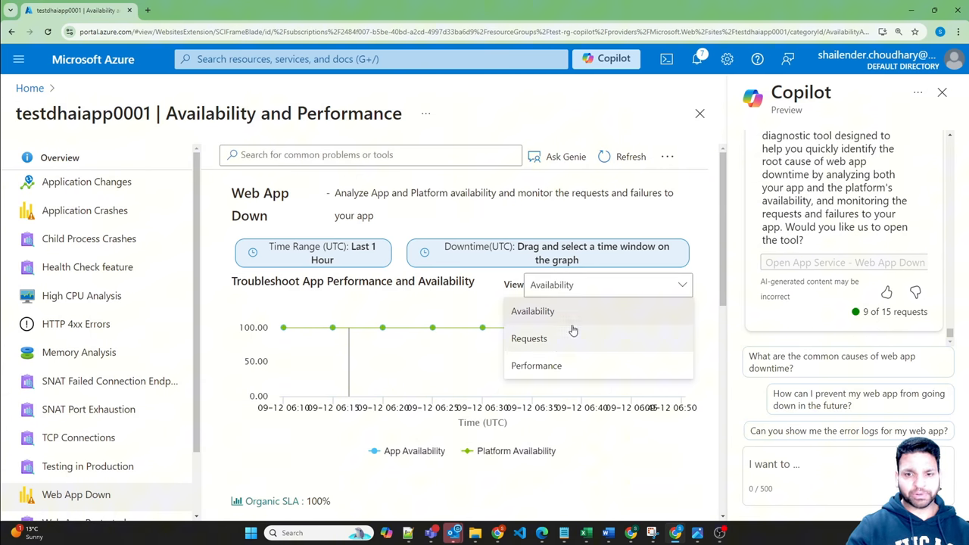
left_click(528, 337)
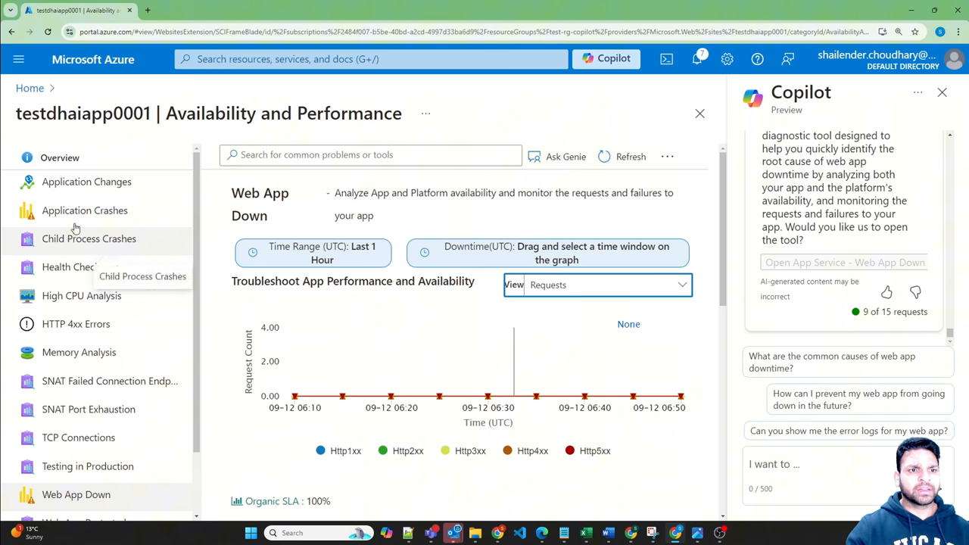
left_click(86, 181)
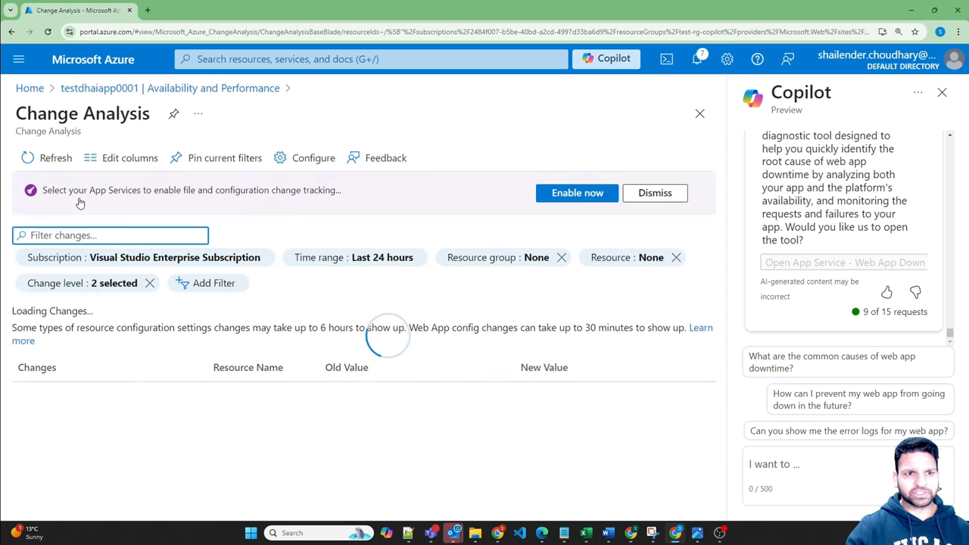
left_click(354, 257)
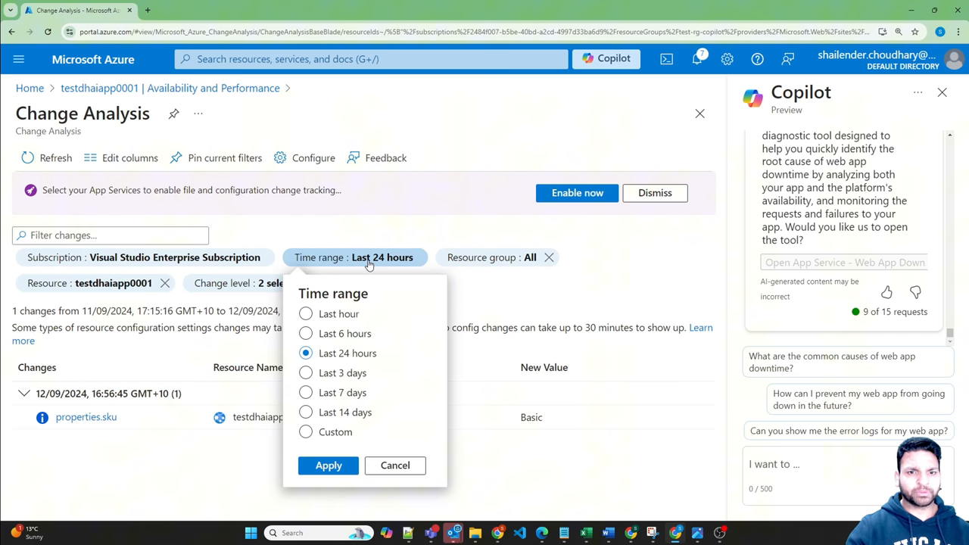
left_click(328, 465)
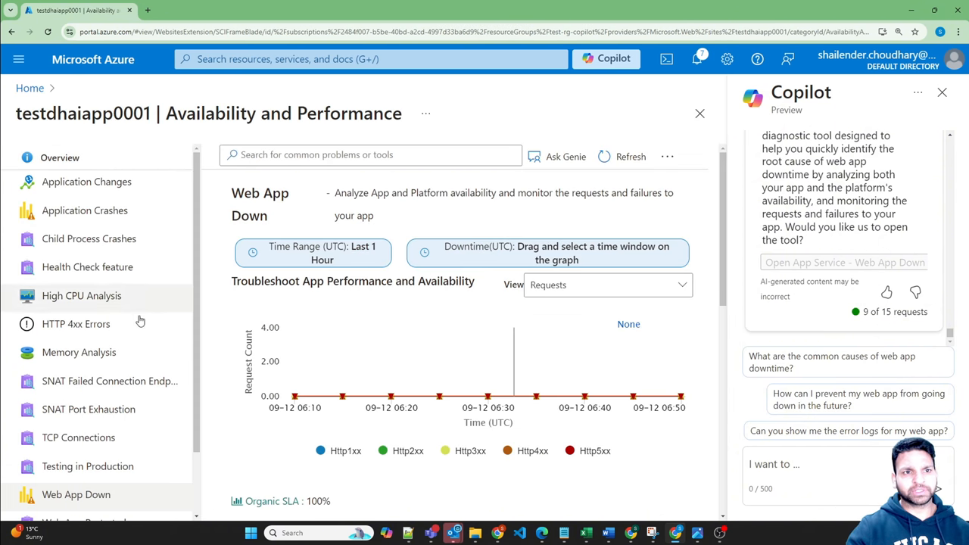
mouse_move(139, 324)
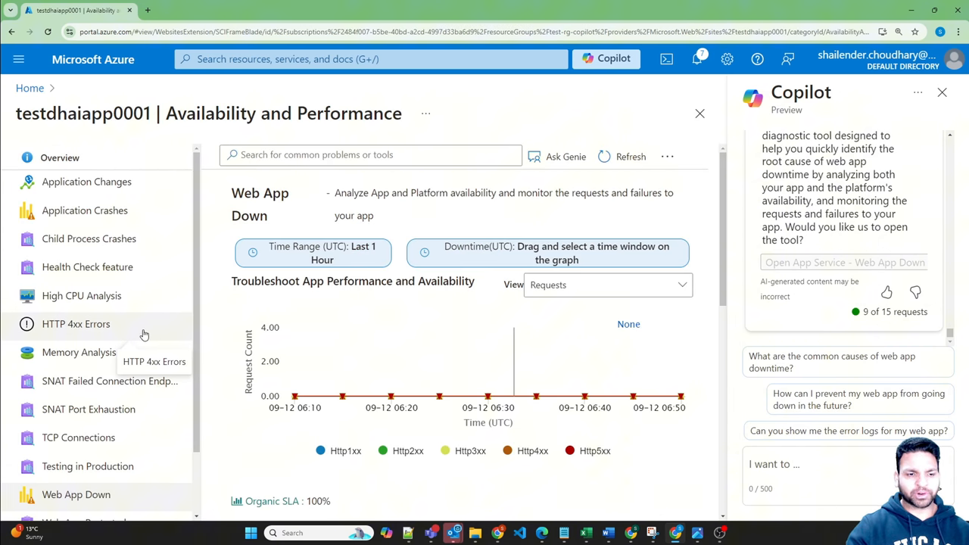
Run Web App Slow and review its App Service Plan density issue and 13 successful checks
scroll("down", 3)
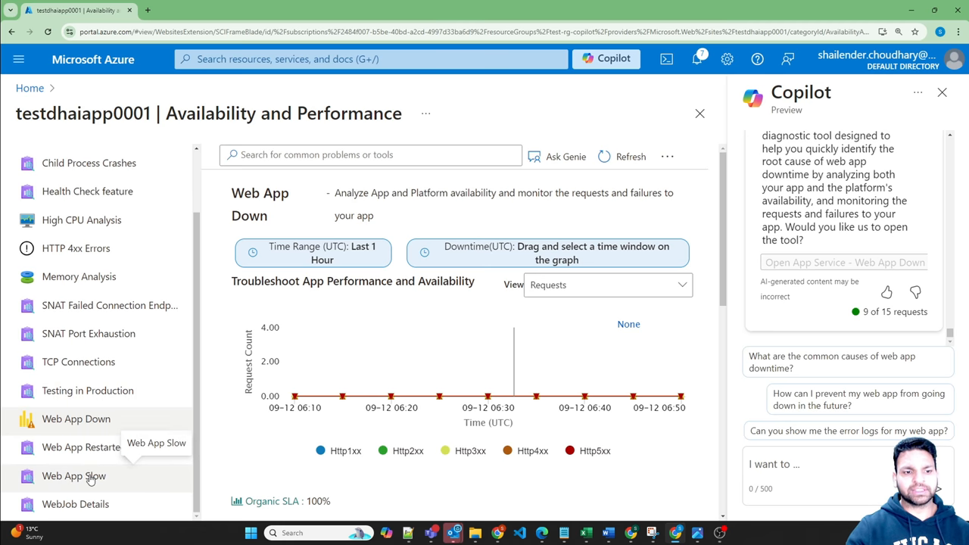
left_click(74, 475)
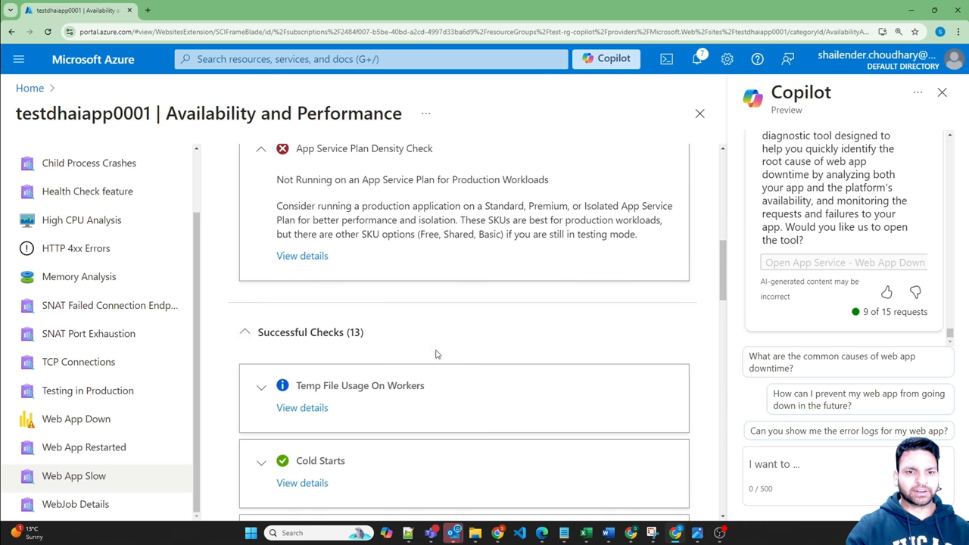
scroll("down", 3)
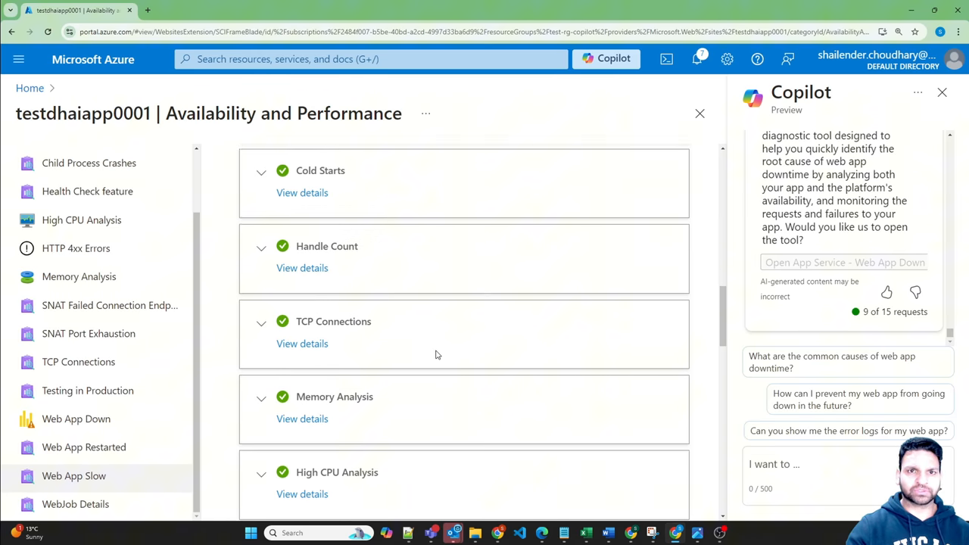
scroll("down", 3)
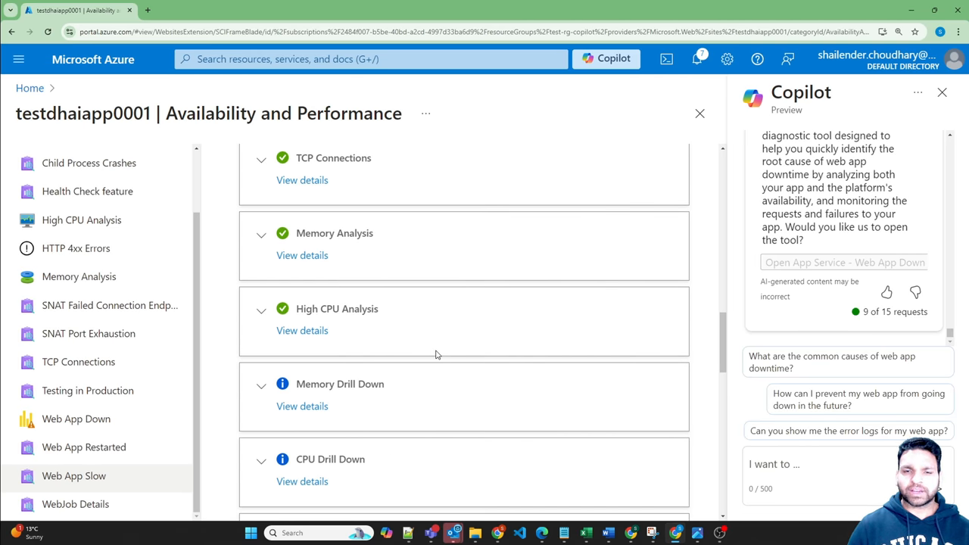